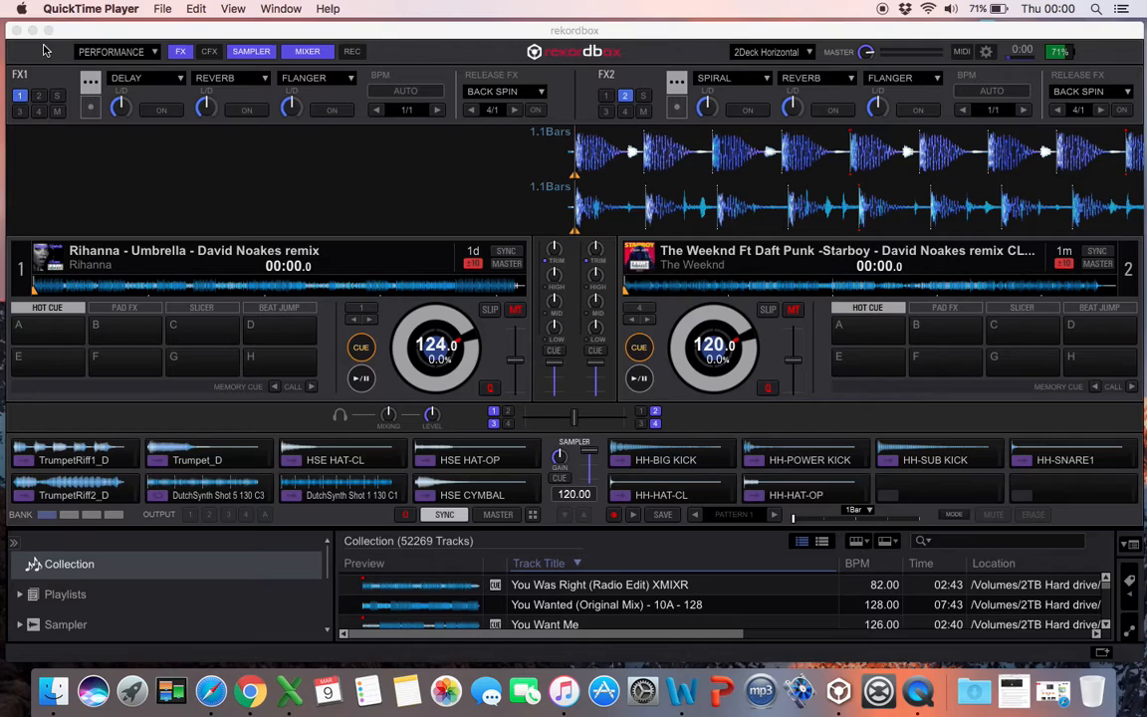
mouse_move(48, 30)
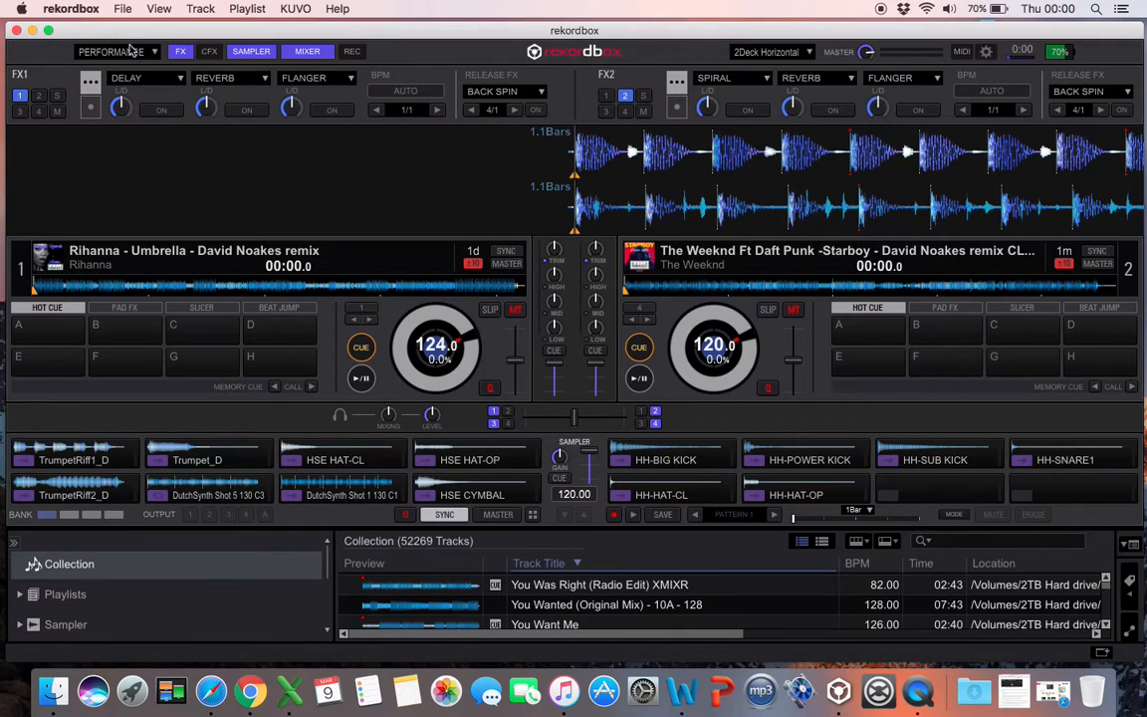
mouse_move(502, 83)
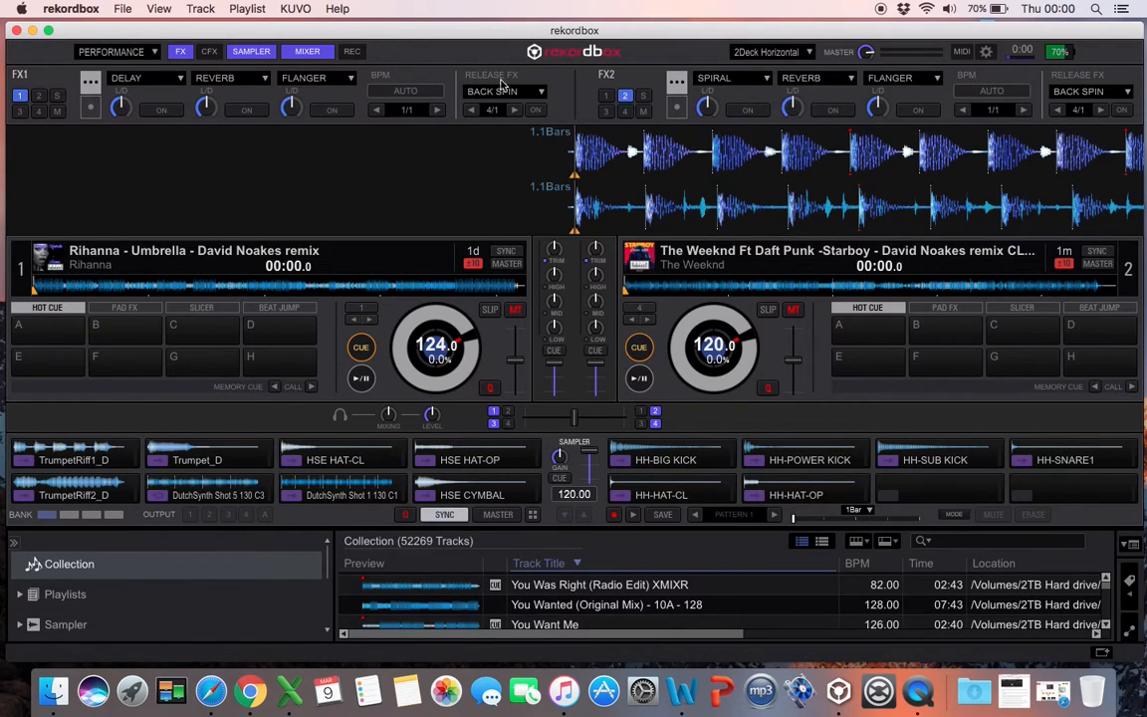
mouse_move(568, 92)
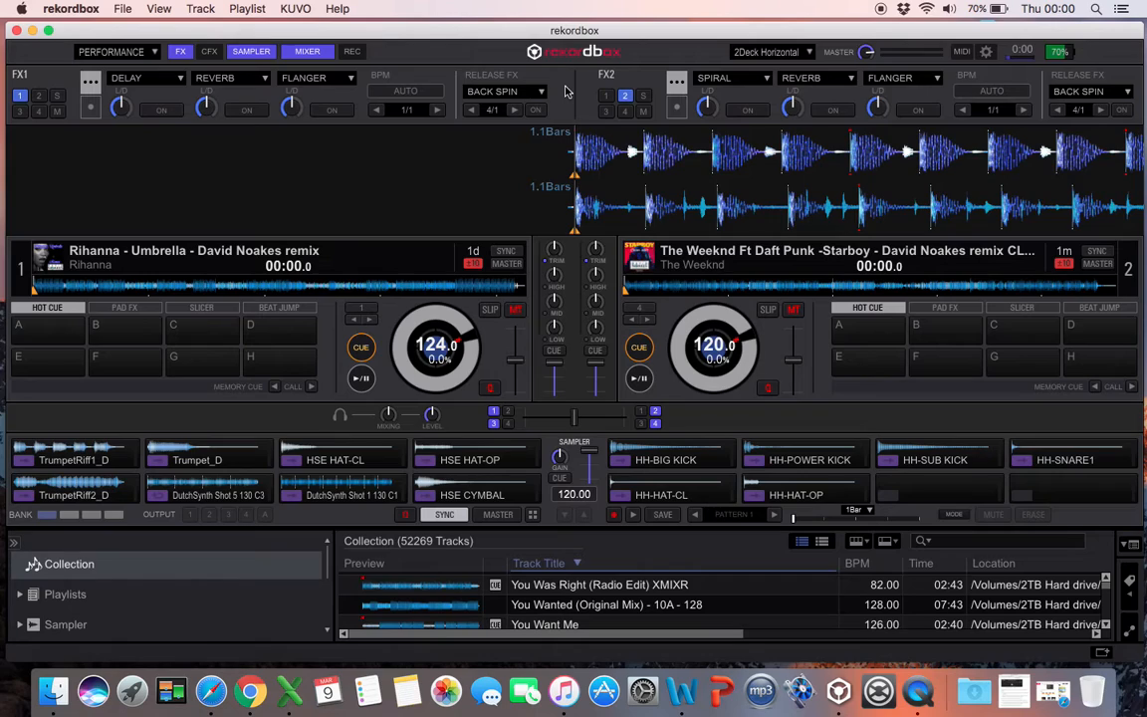
mouse_move(446, 52)
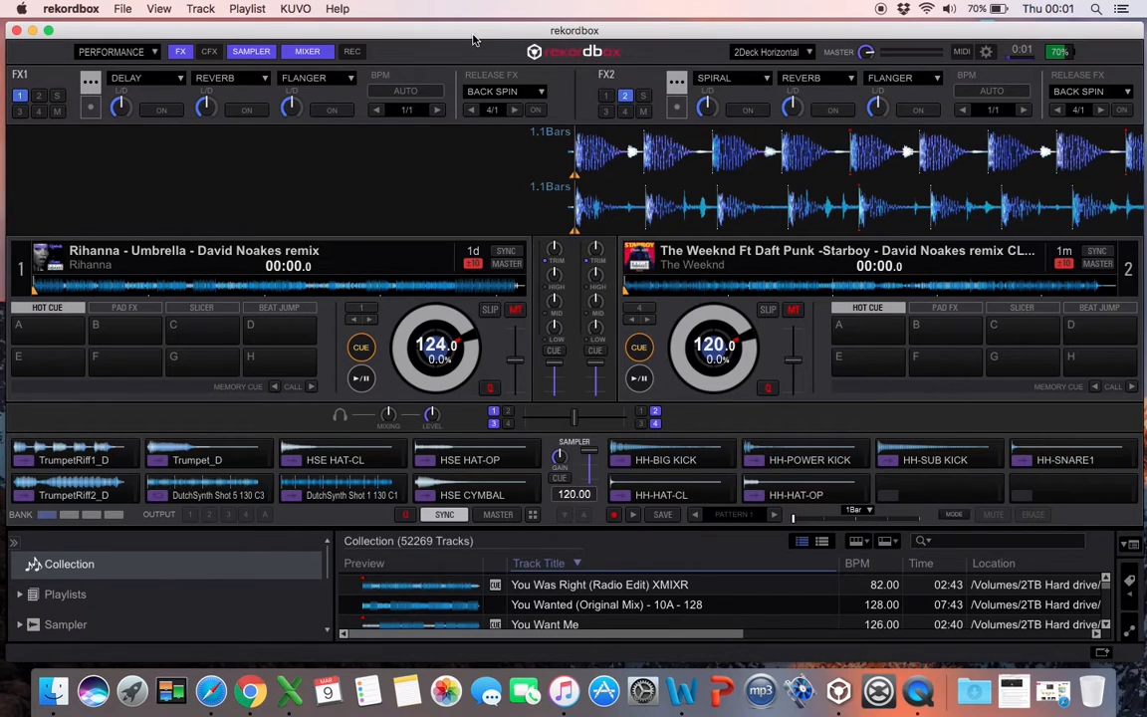
mouse_move(984, 70)
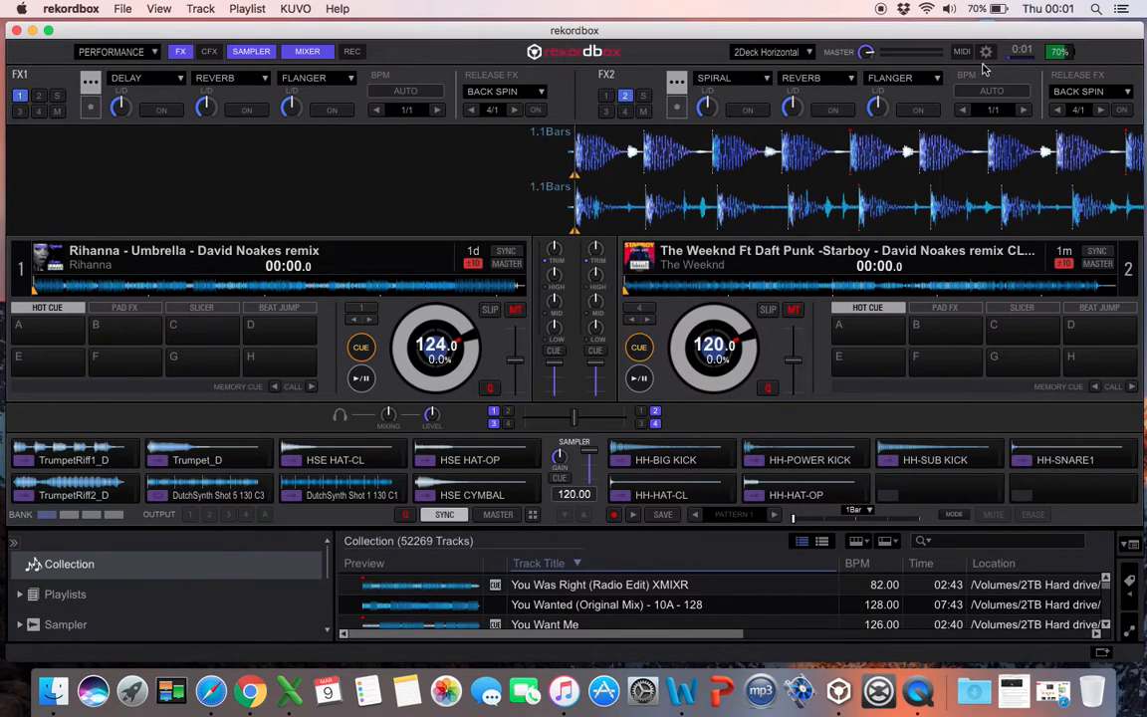
- Browse the File menu's library import and backup options after a first look at Preferences
click(986, 52)
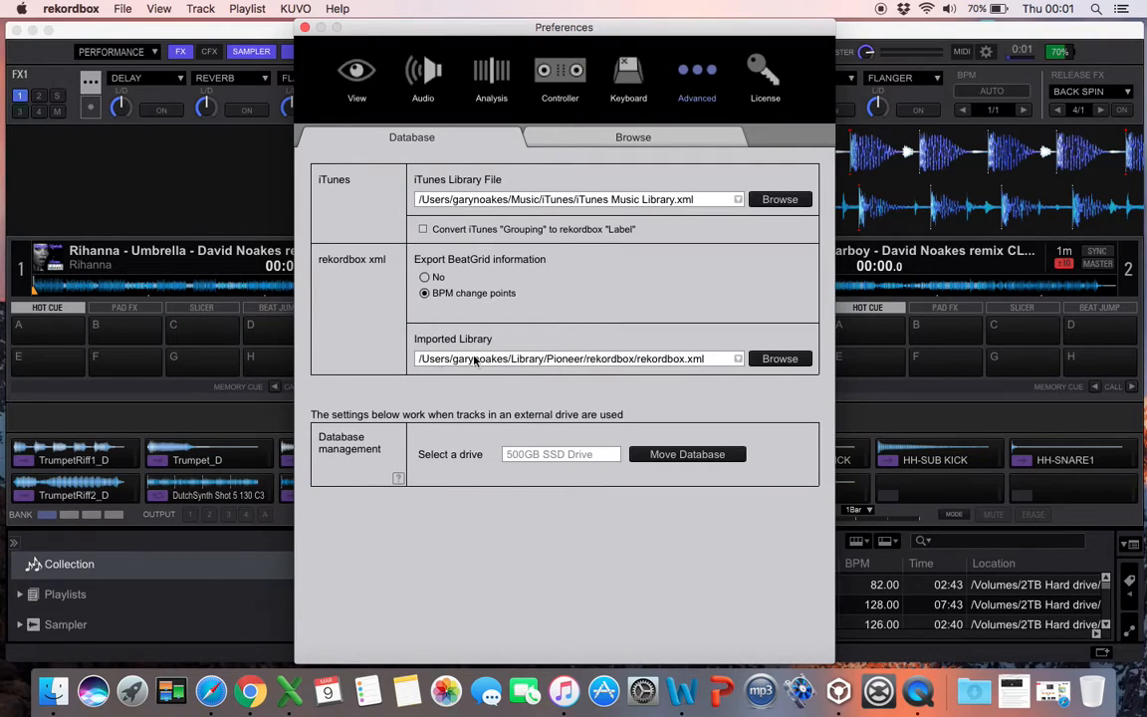
mouse_move(653, 409)
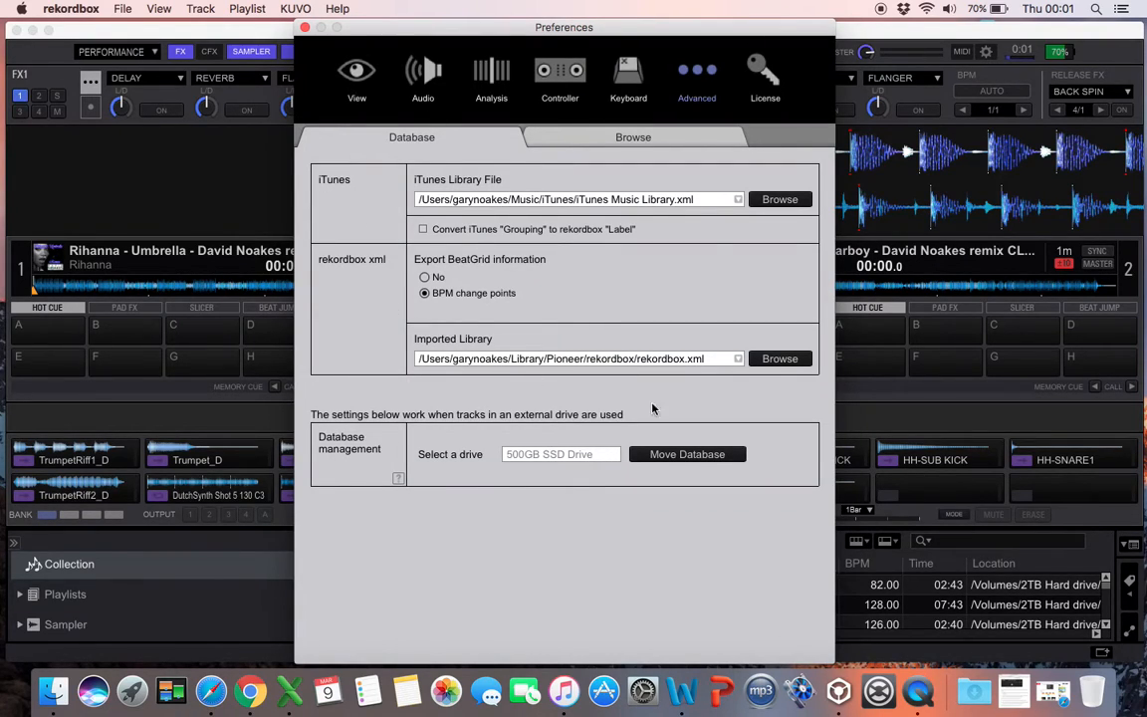
mouse_move(566, 382)
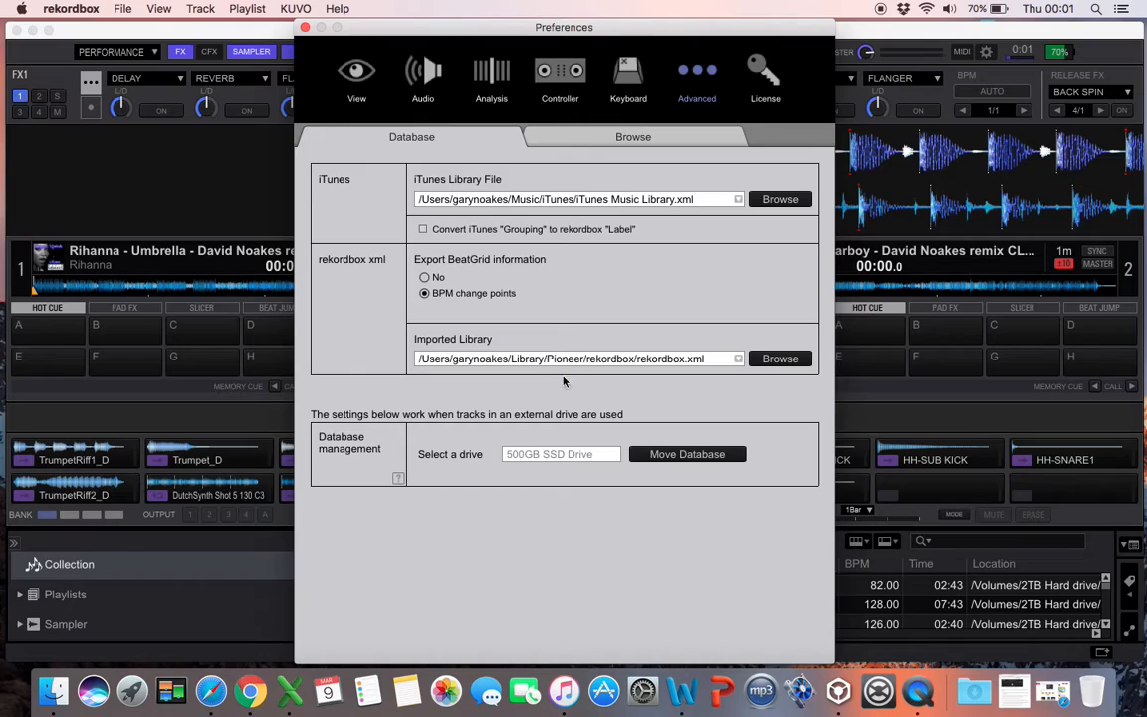
mouse_move(629, 508)
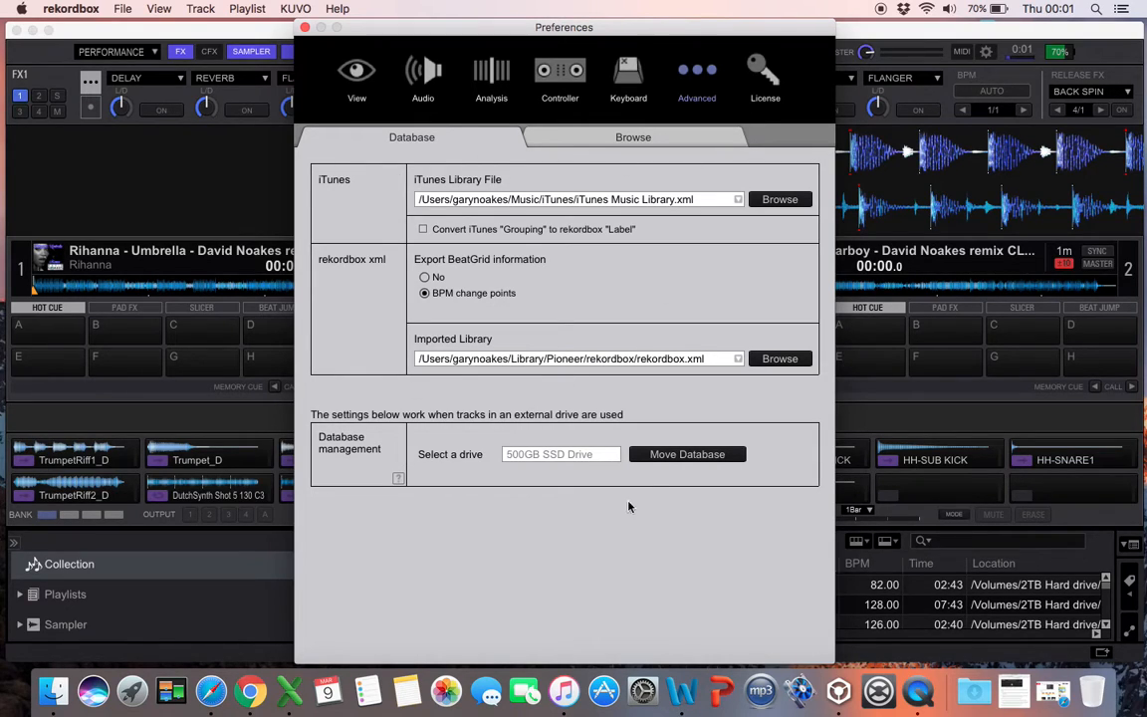
mouse_move(657, 514)
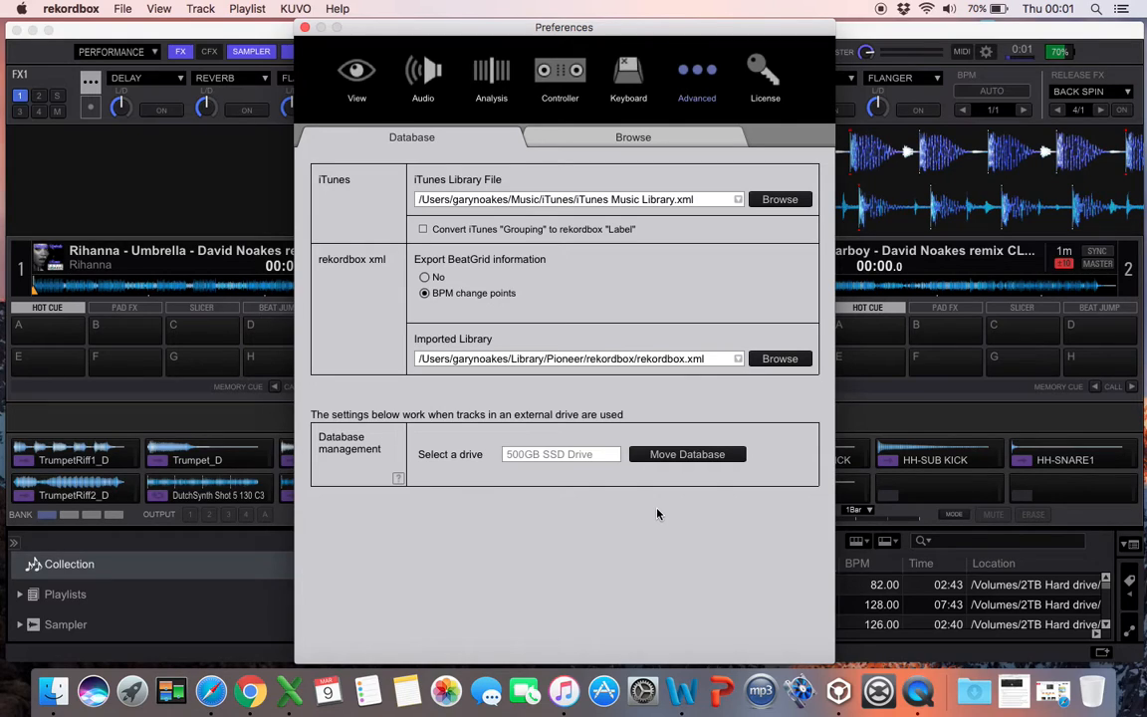
mouse_move(628, 468)
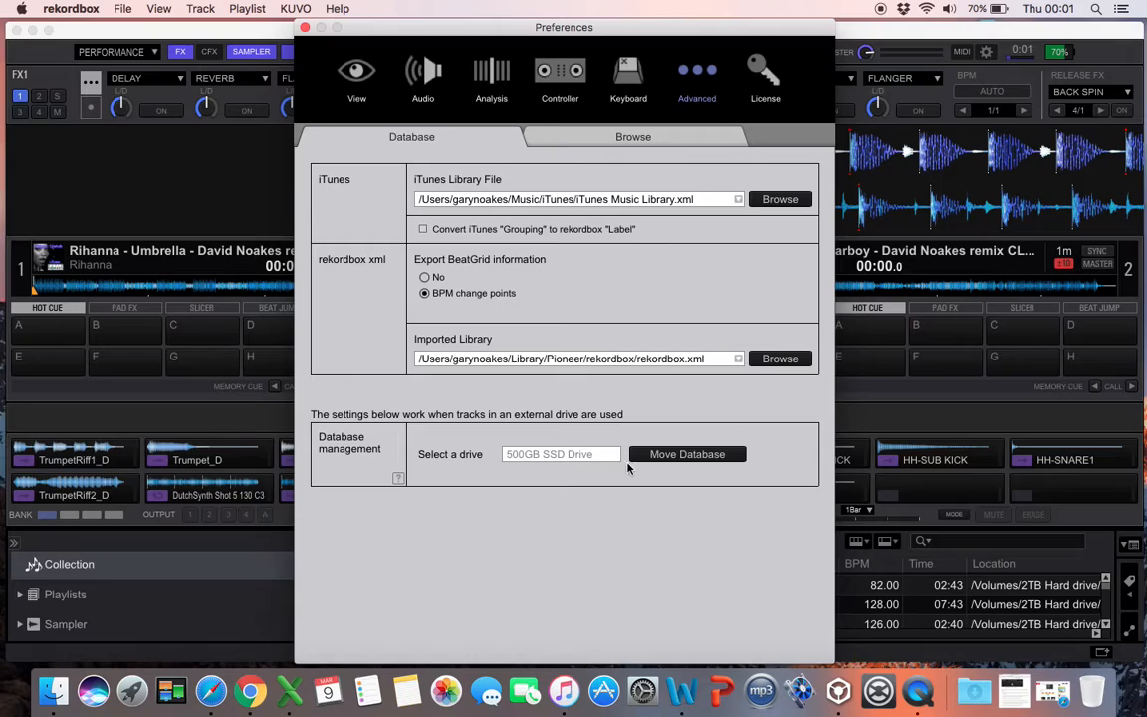
mouse_move(645, 463)
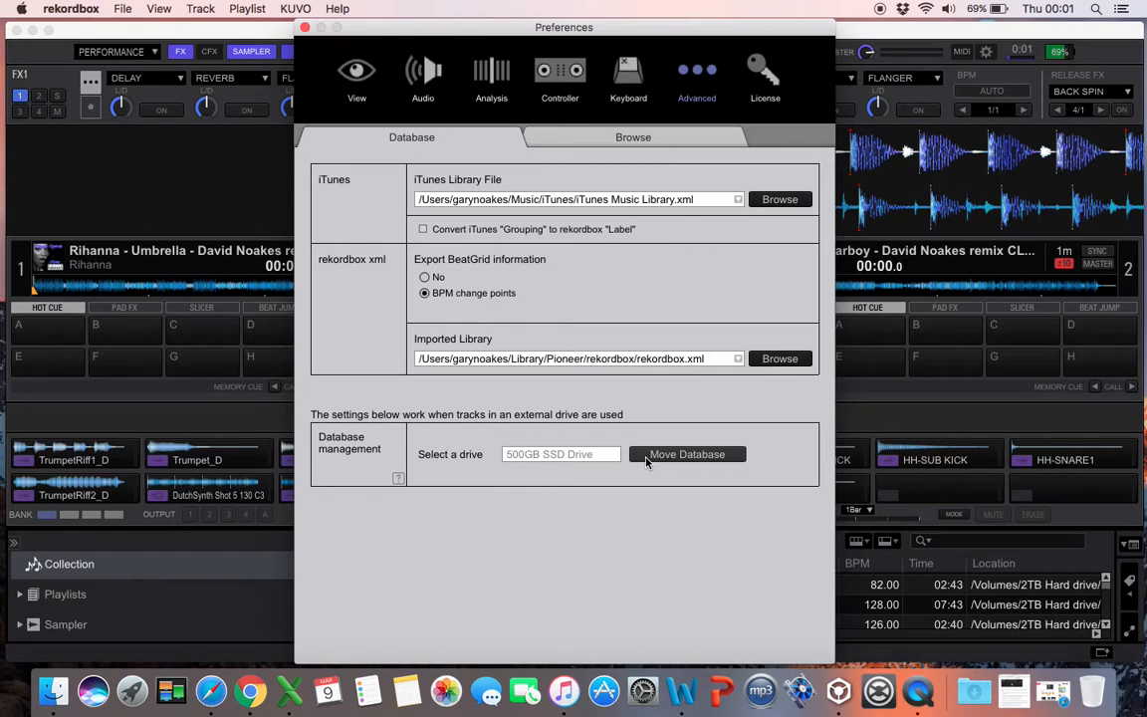
mouse_move(633, 490)
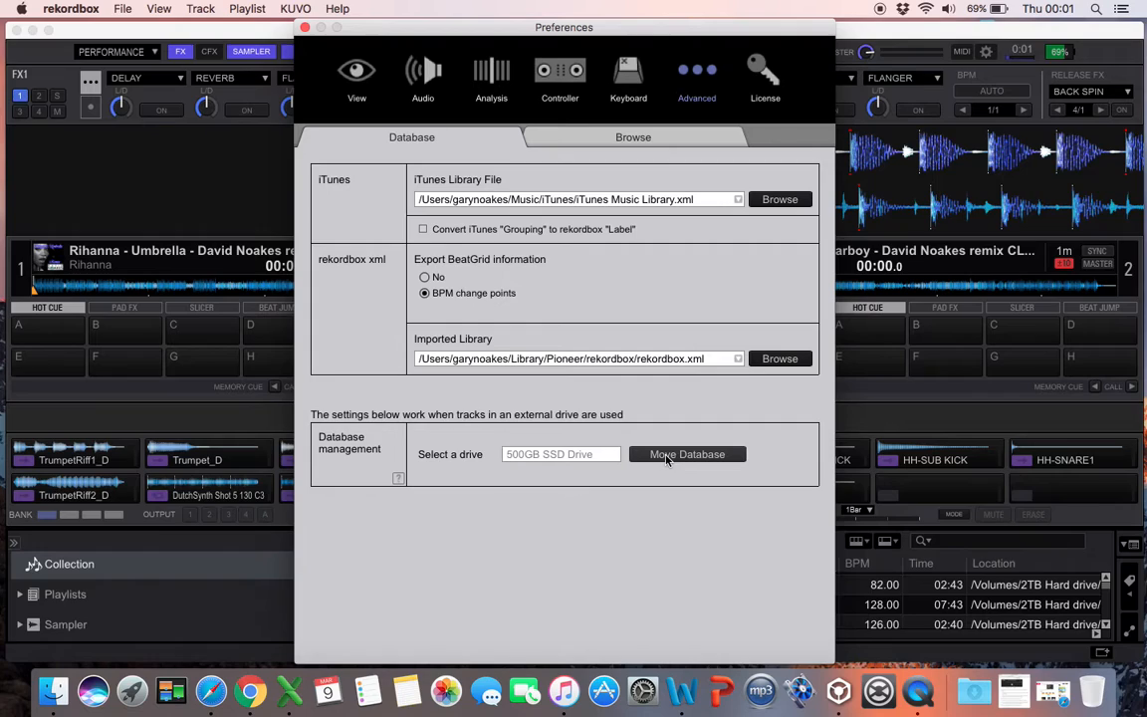
mouse_move(654, 517)
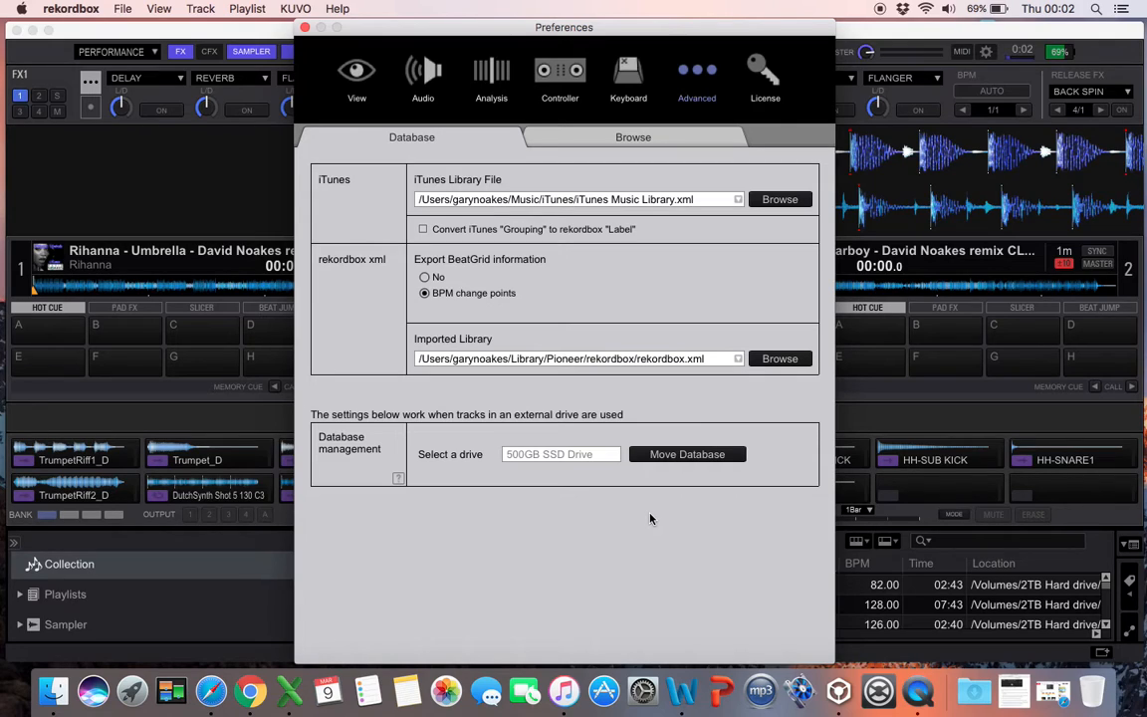
mouse_move(673, 484)
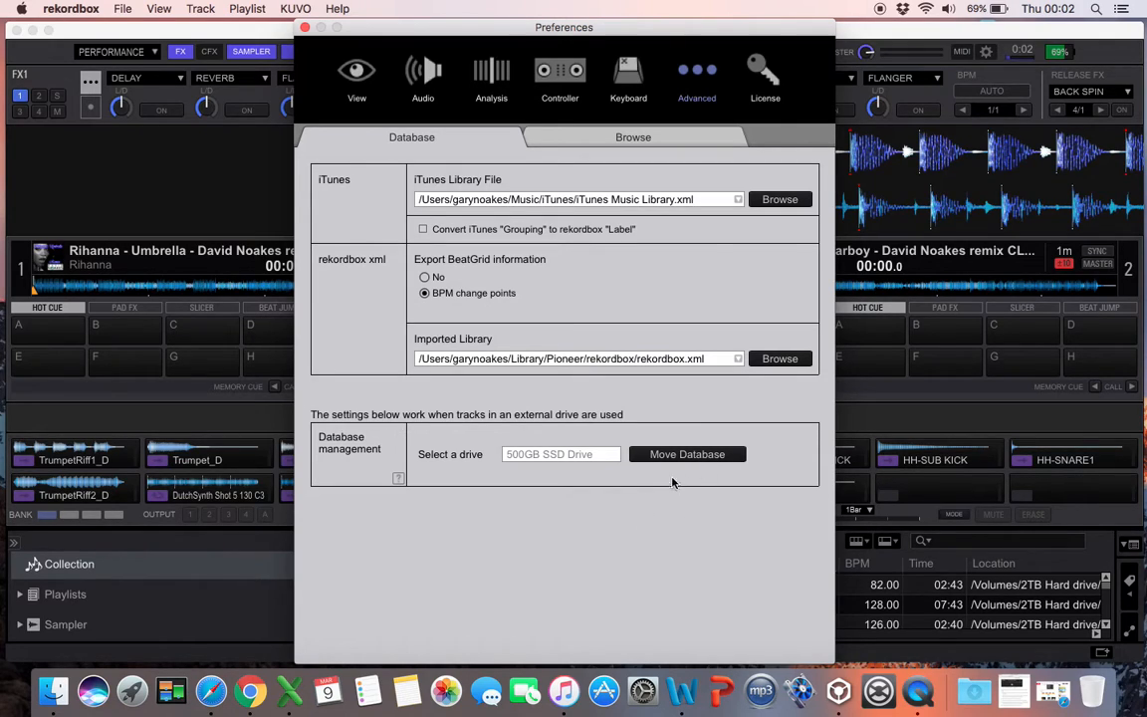
mouse_move(698, 506)
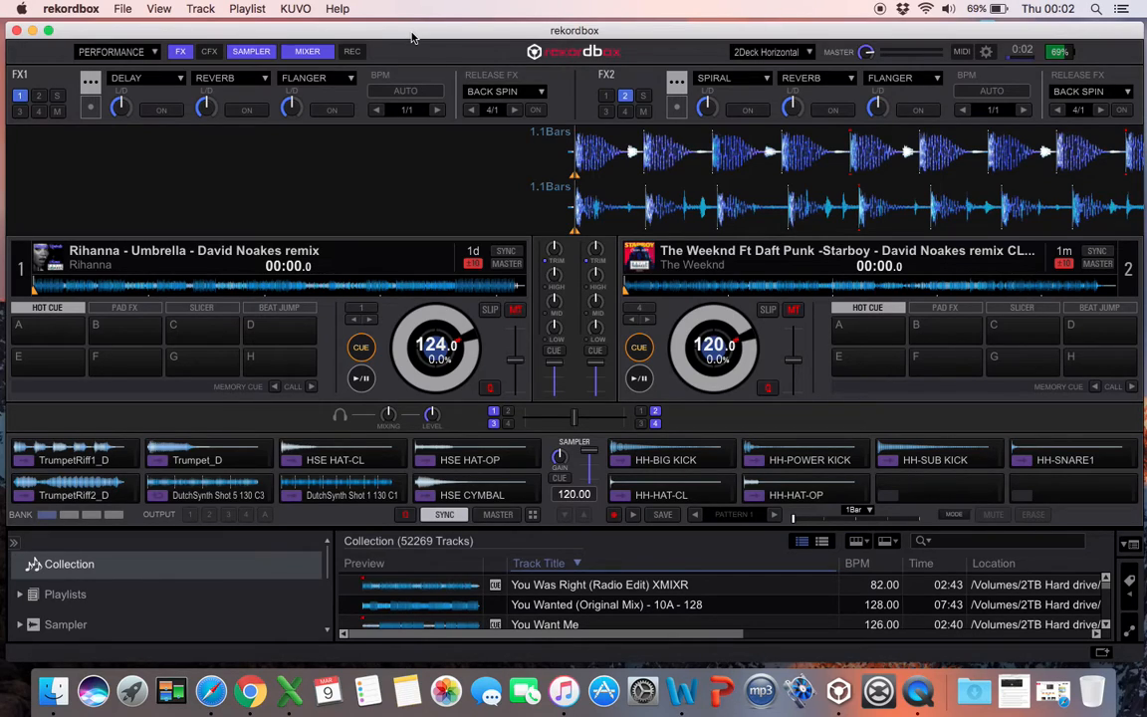
mouse_move(271, 609)
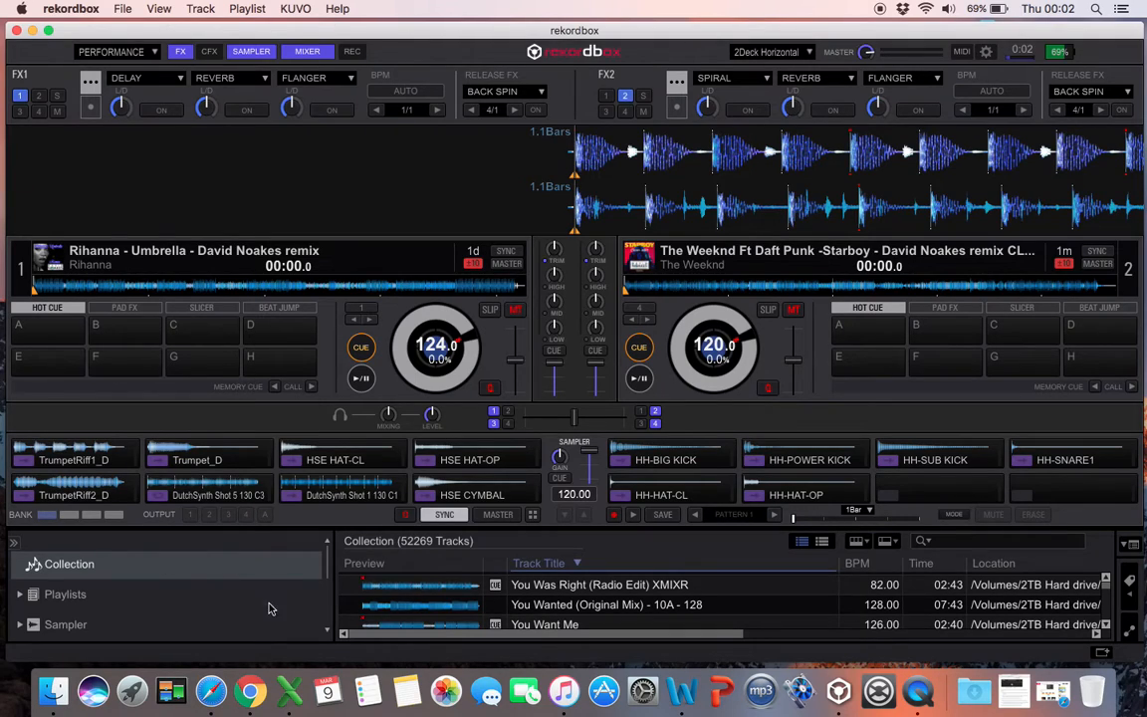
mouse_move(195, 576)
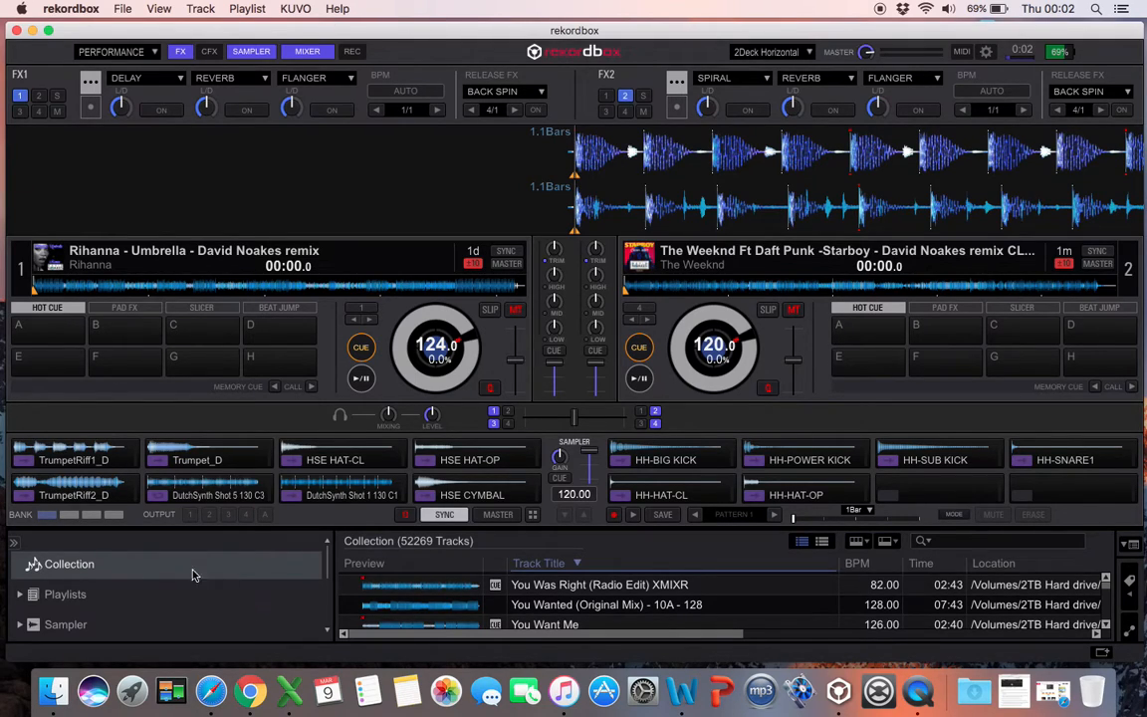
mouse_move(147, 566)
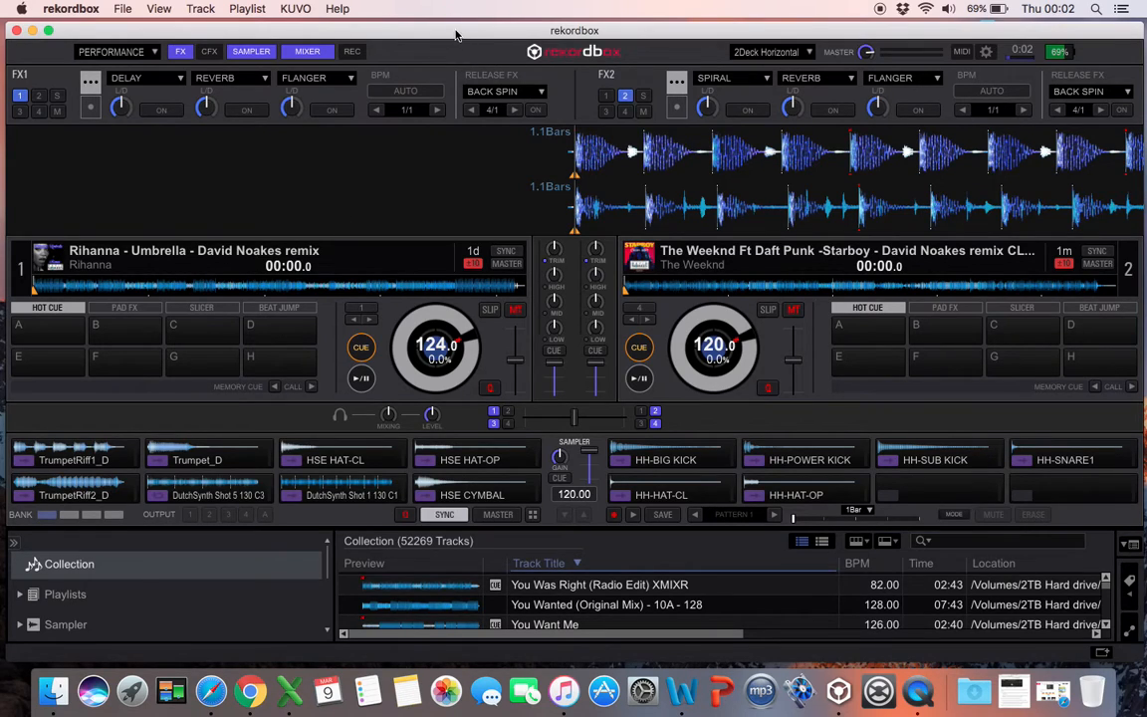
click(124, 7)
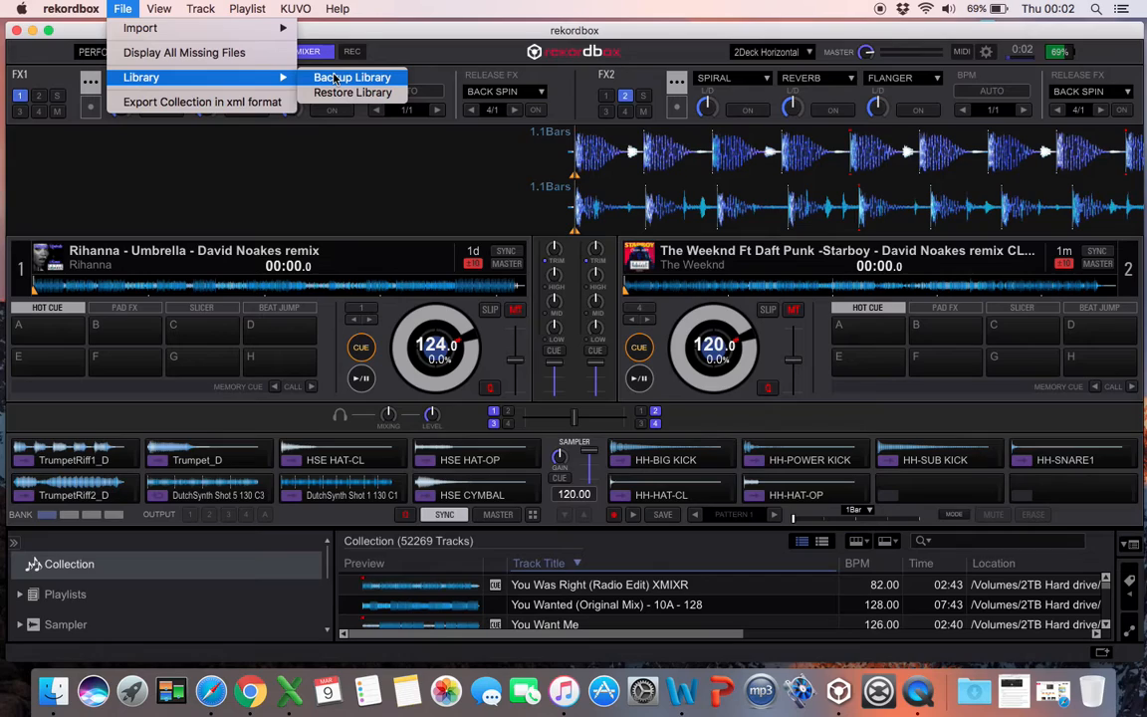
mouse_move(352, 91)
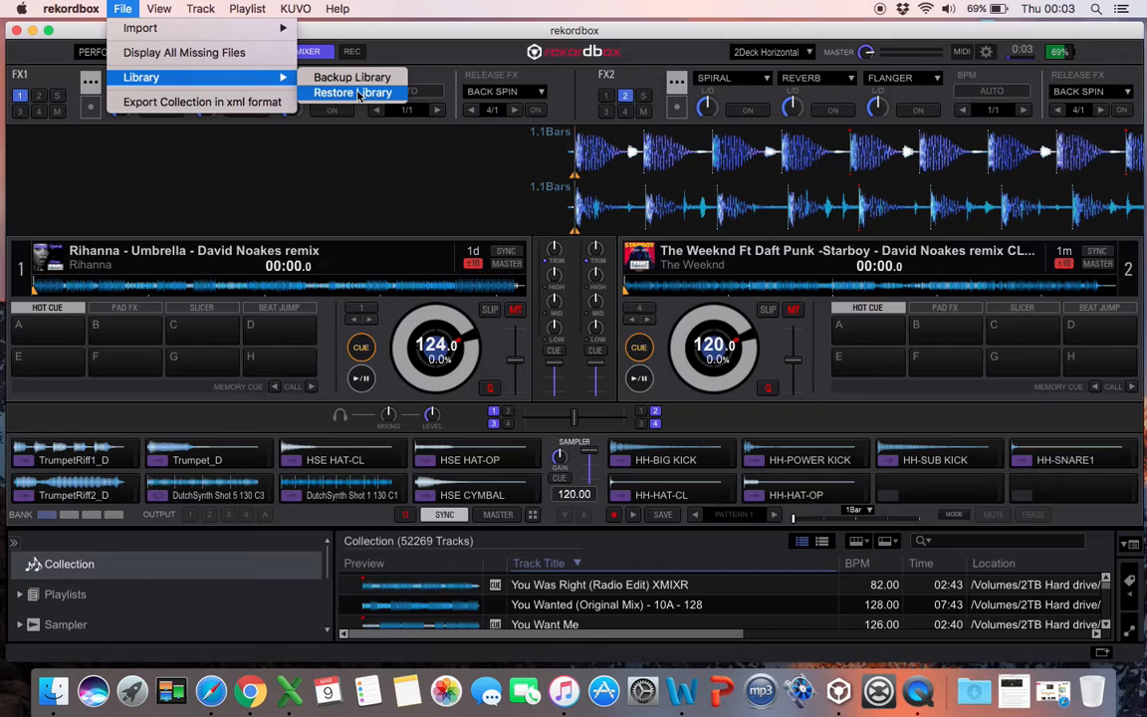
mouse_move(449, 32)
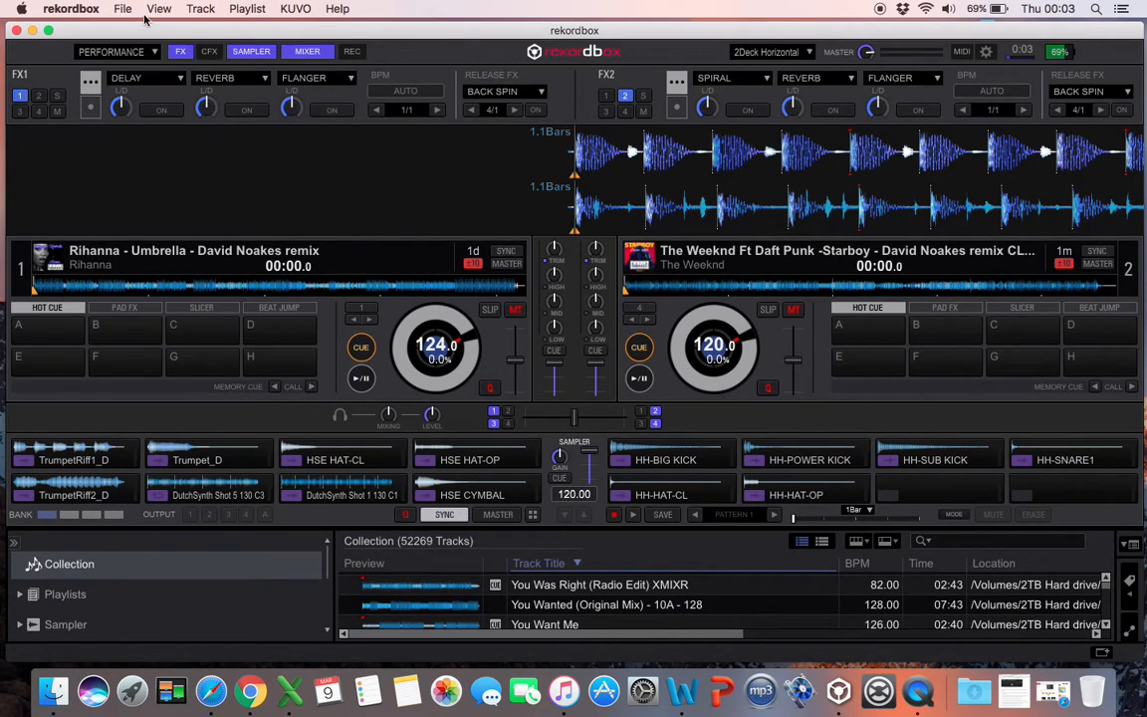
click(124, 8)
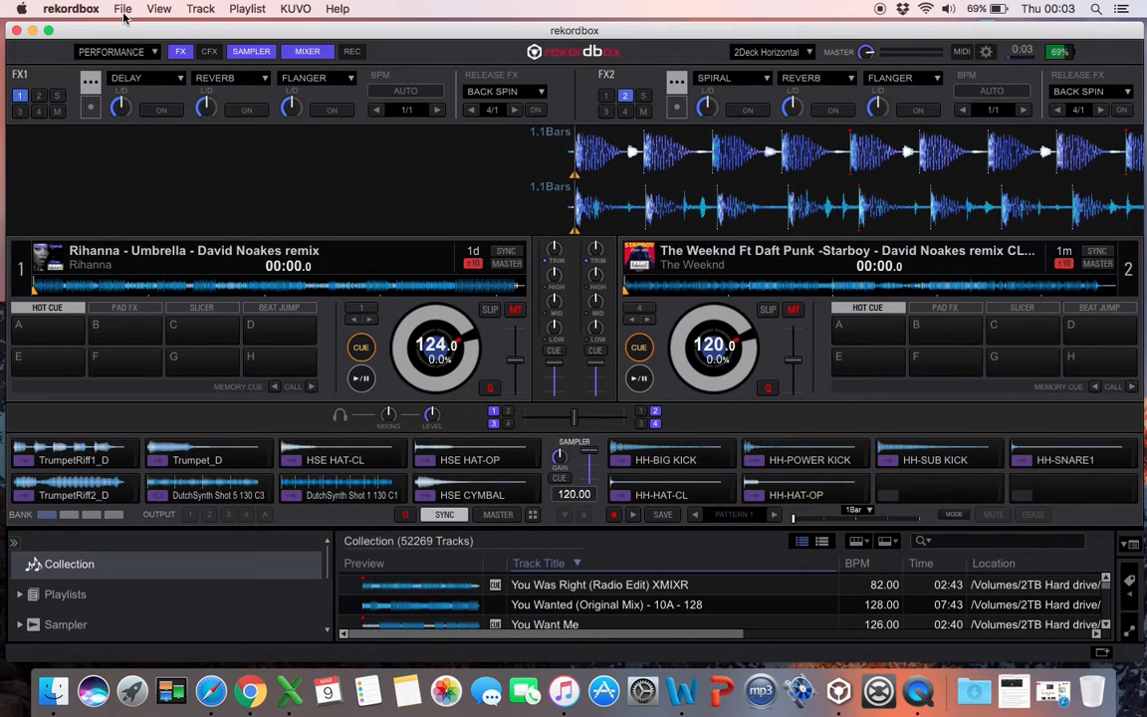
mouse_move(366, 38)
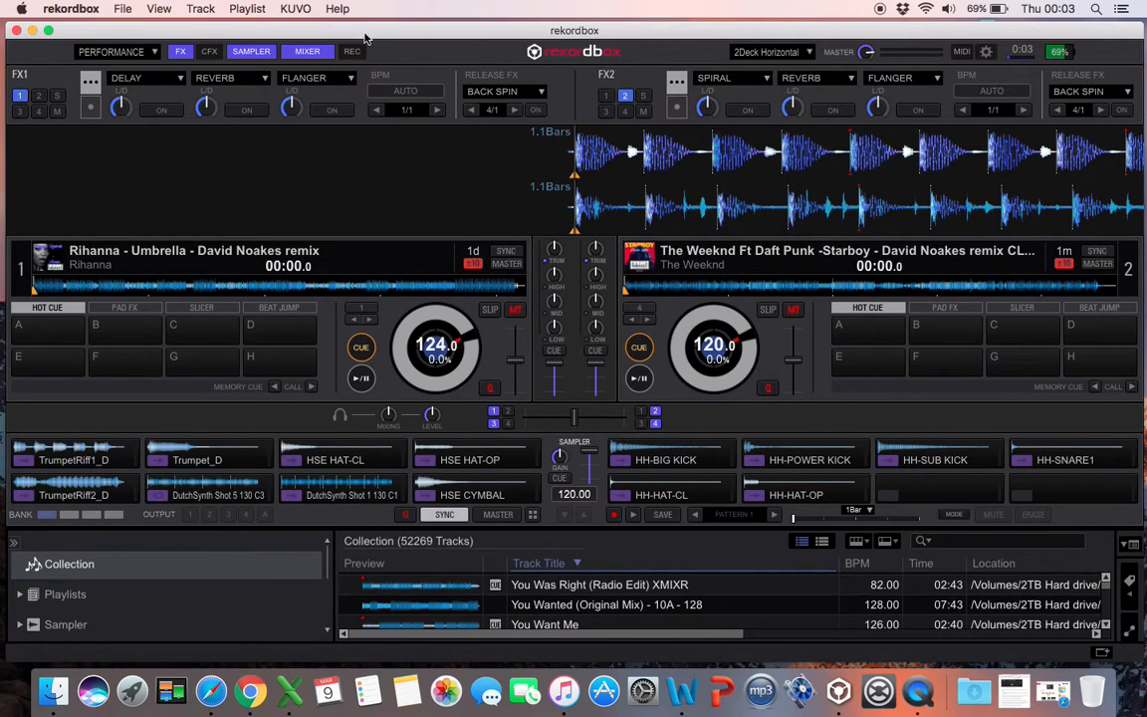
click(123, 8)
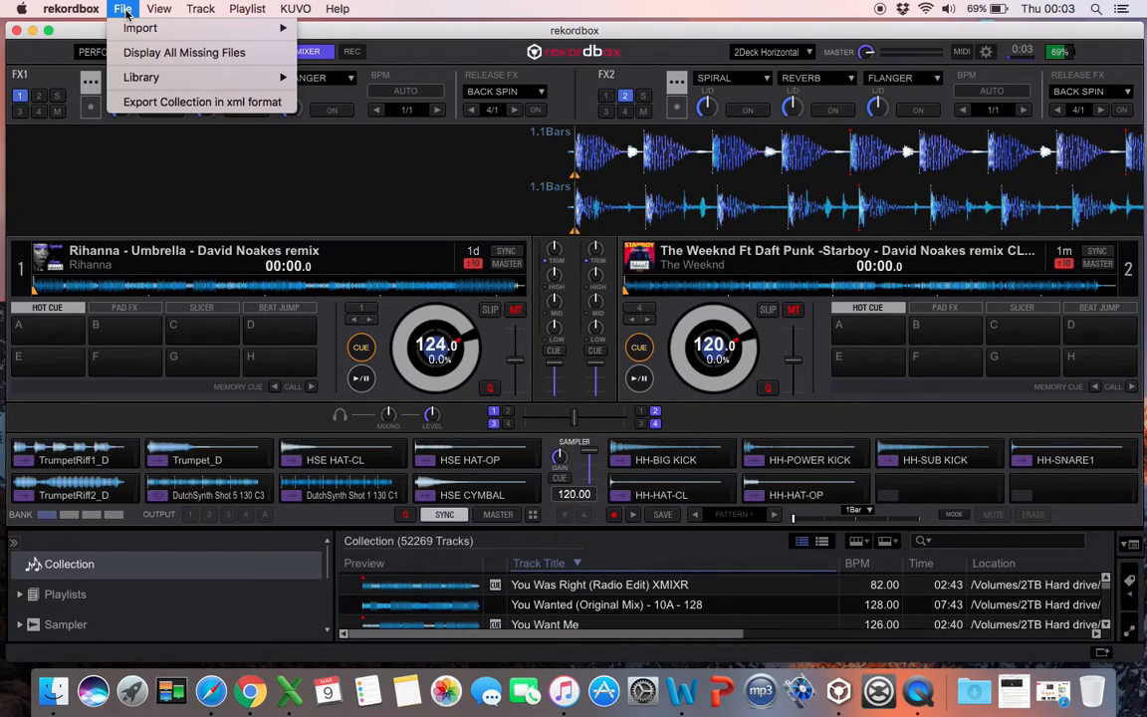
mouse_move(203, 102)
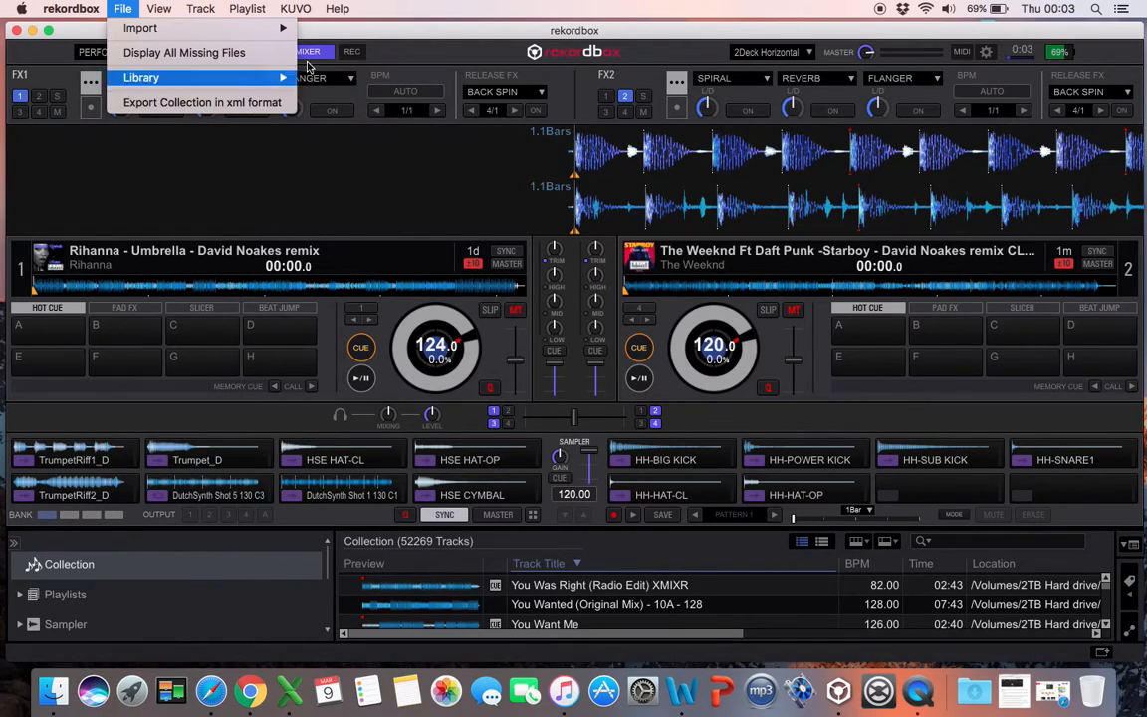
mouse_move(243, 108)
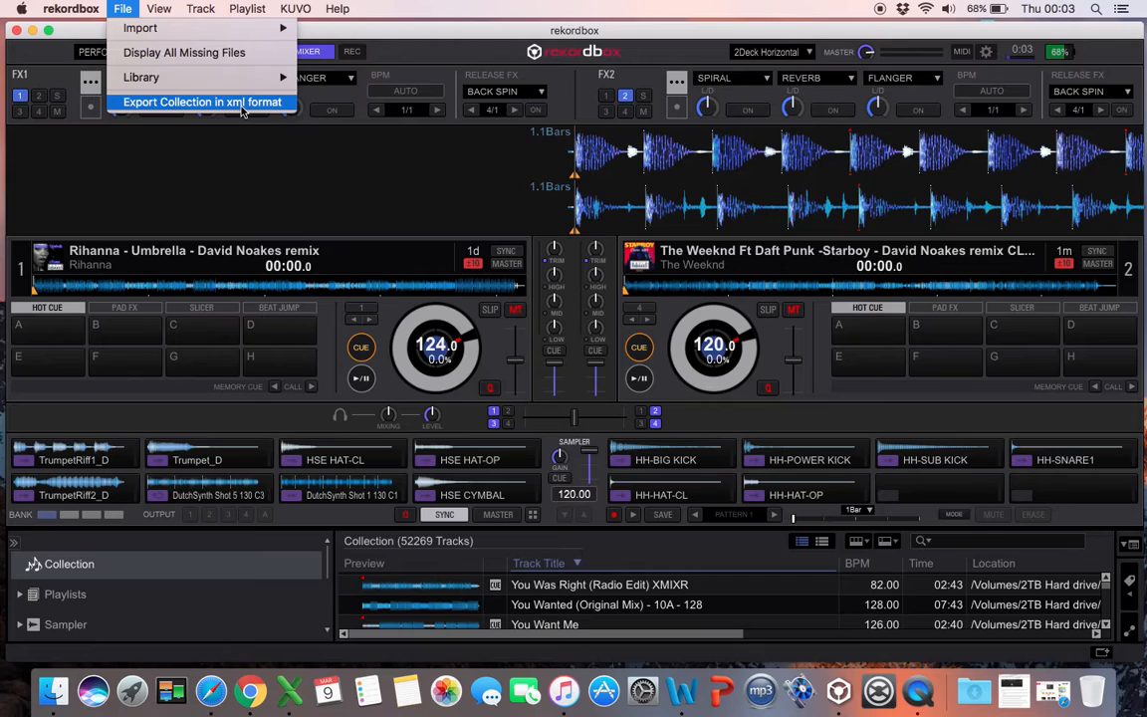
- Dismiss the File menu and reopen Preferences at Advanced > Database with the rekordbox xml path
click(375, 36)
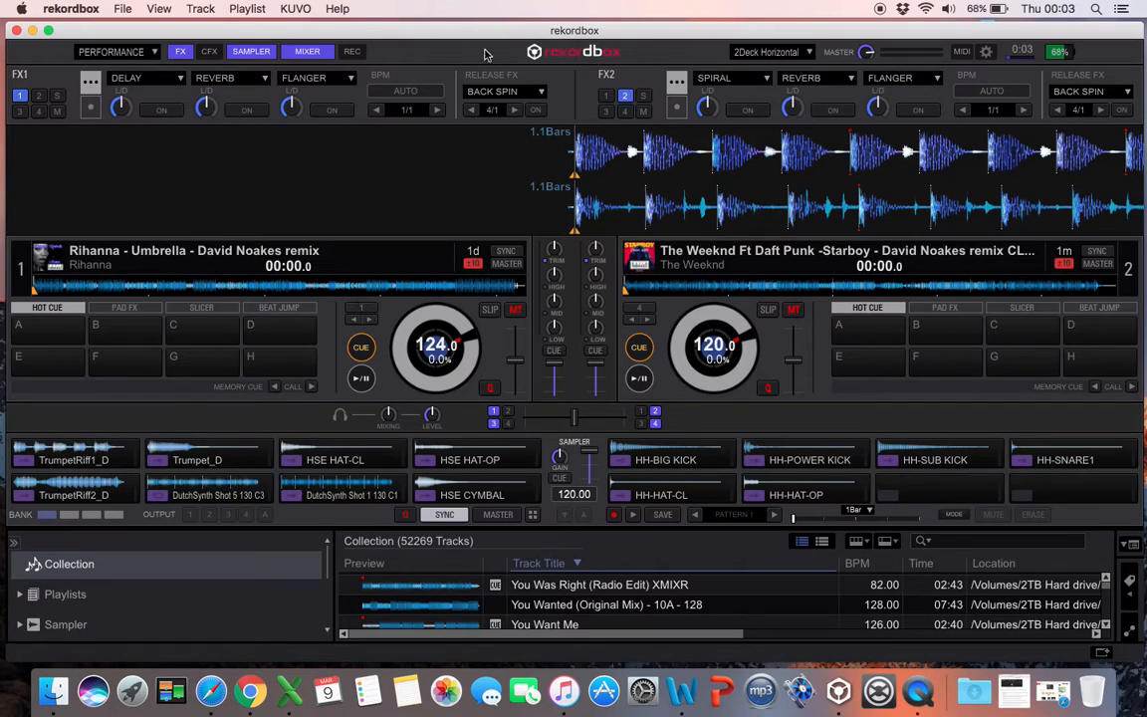
mouse_move(470, 28)
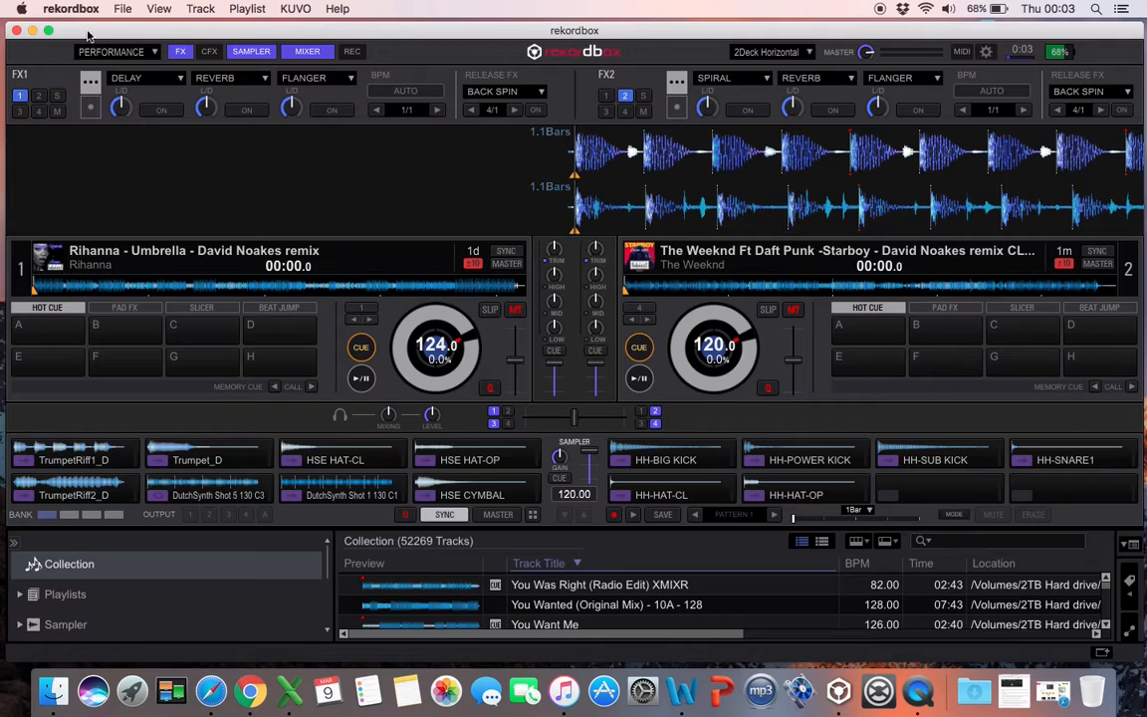
click(124, 8)
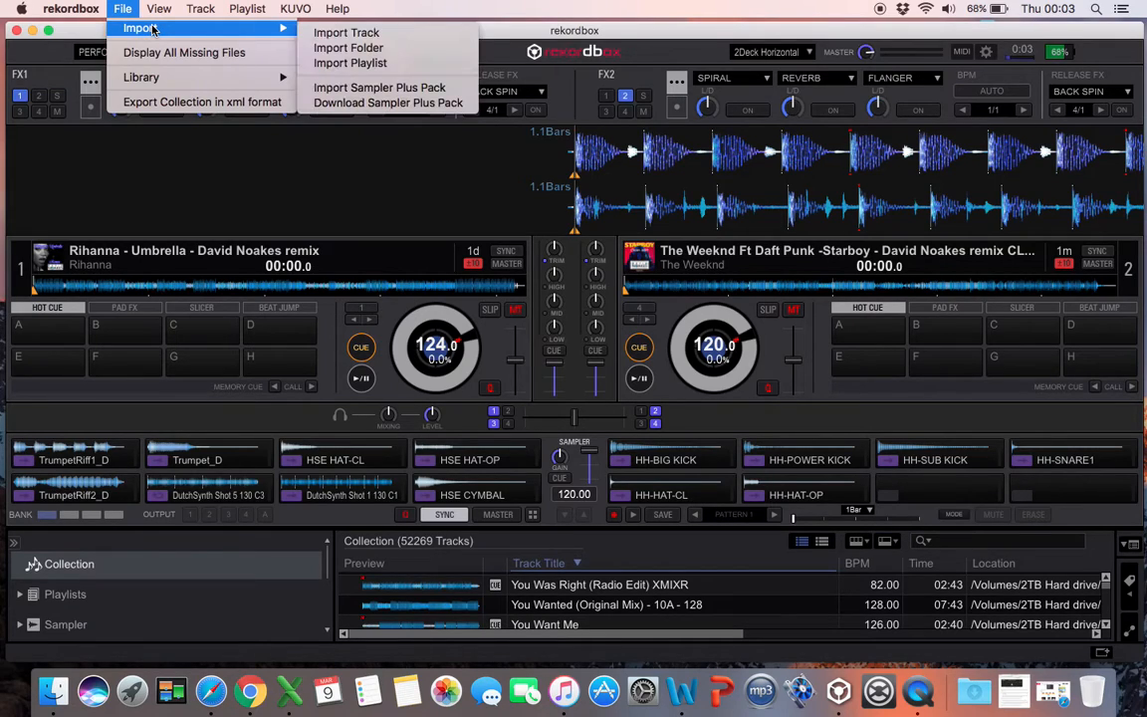
mouse_move(348, 47)
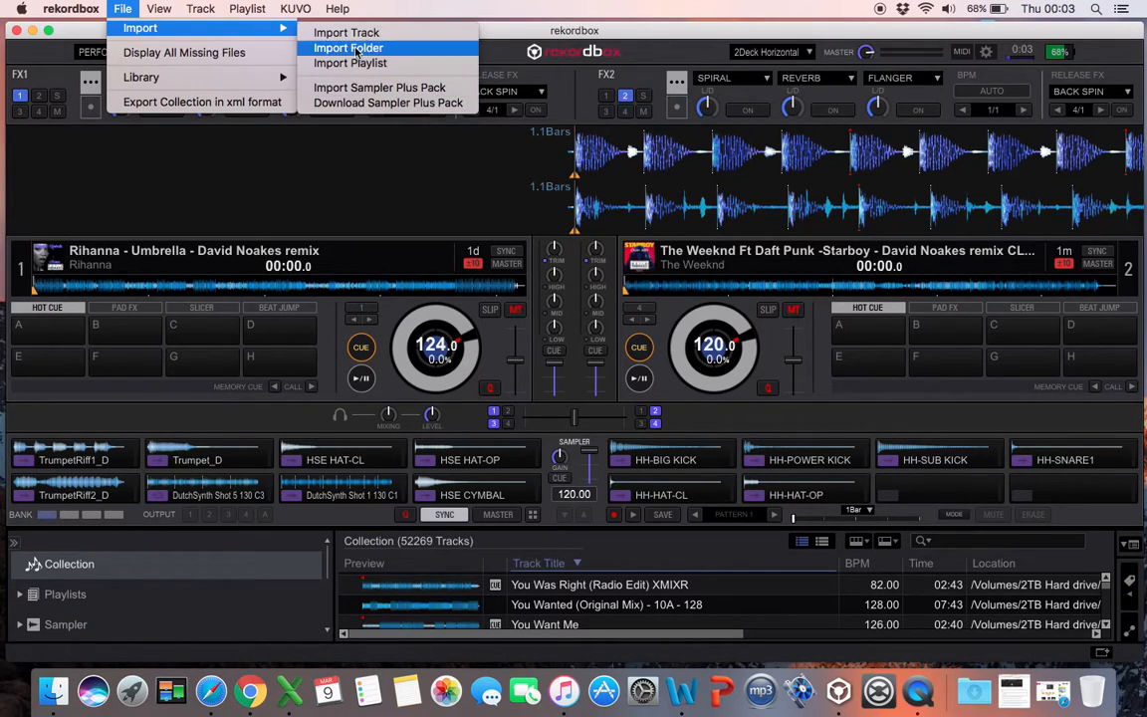
mouse_move(141, 75)
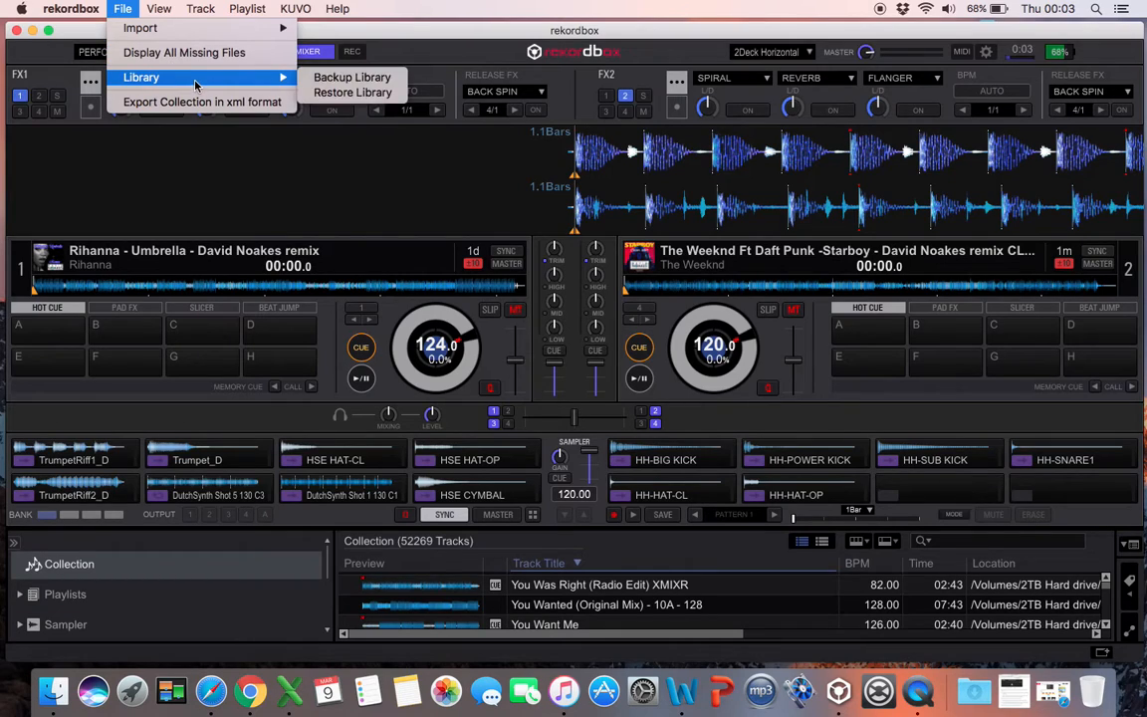
mouse_move(201, 102)
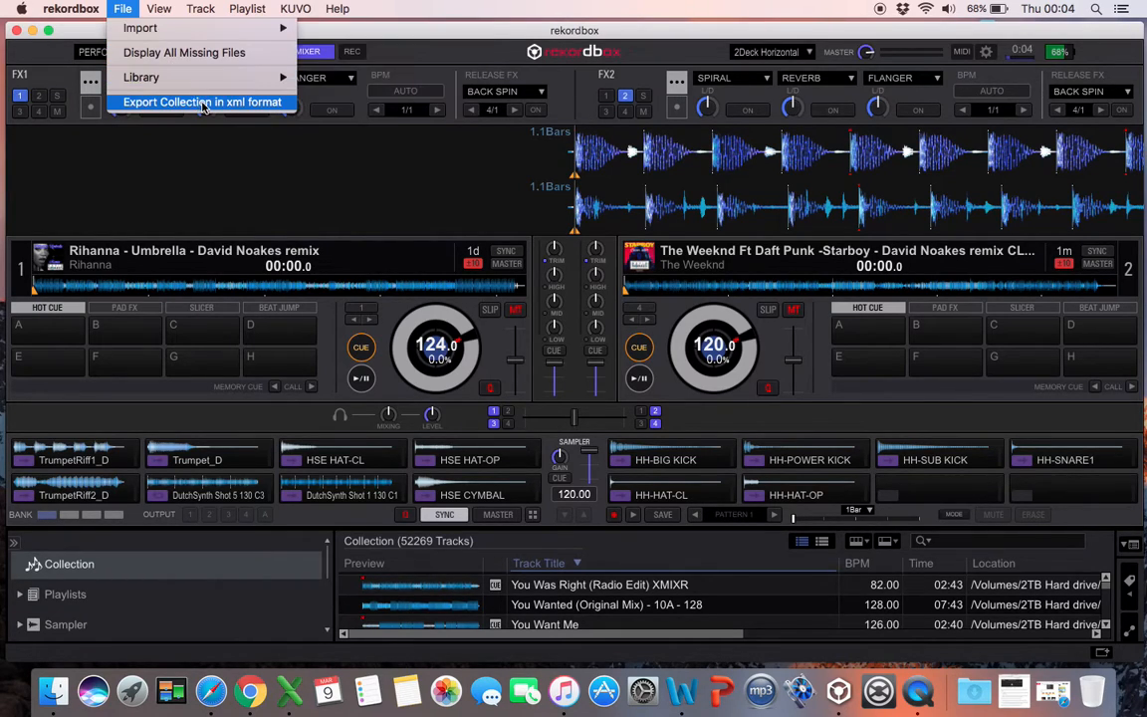
mouse_move(406, 50)
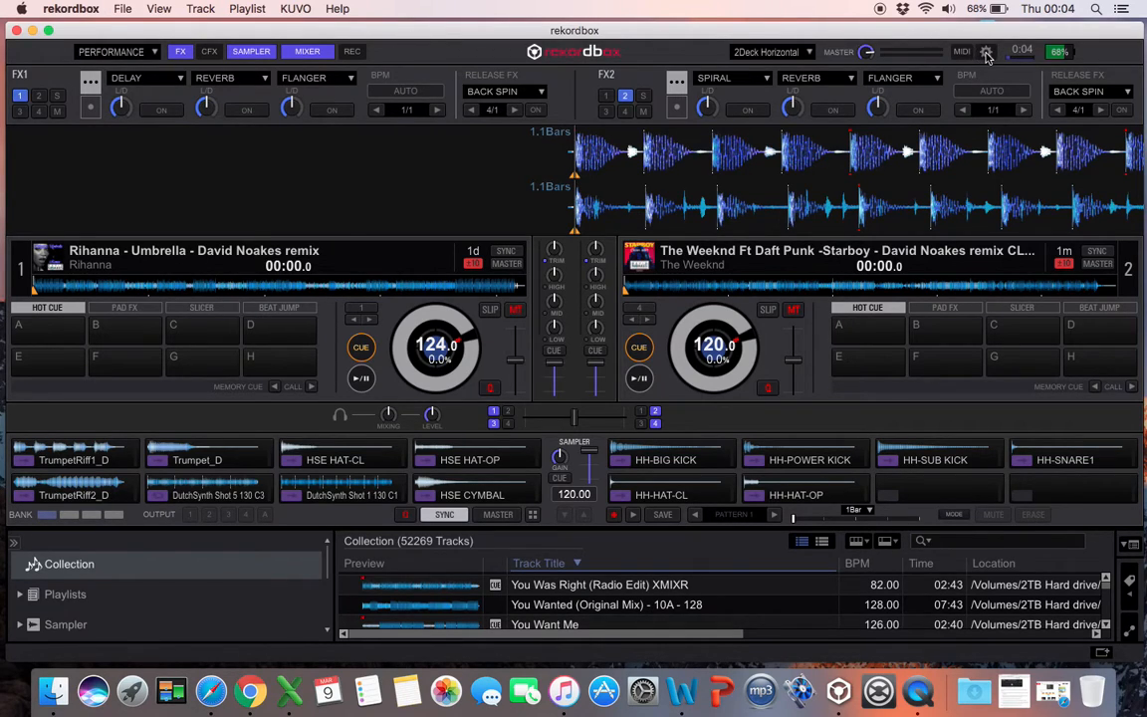
click(986, 52)
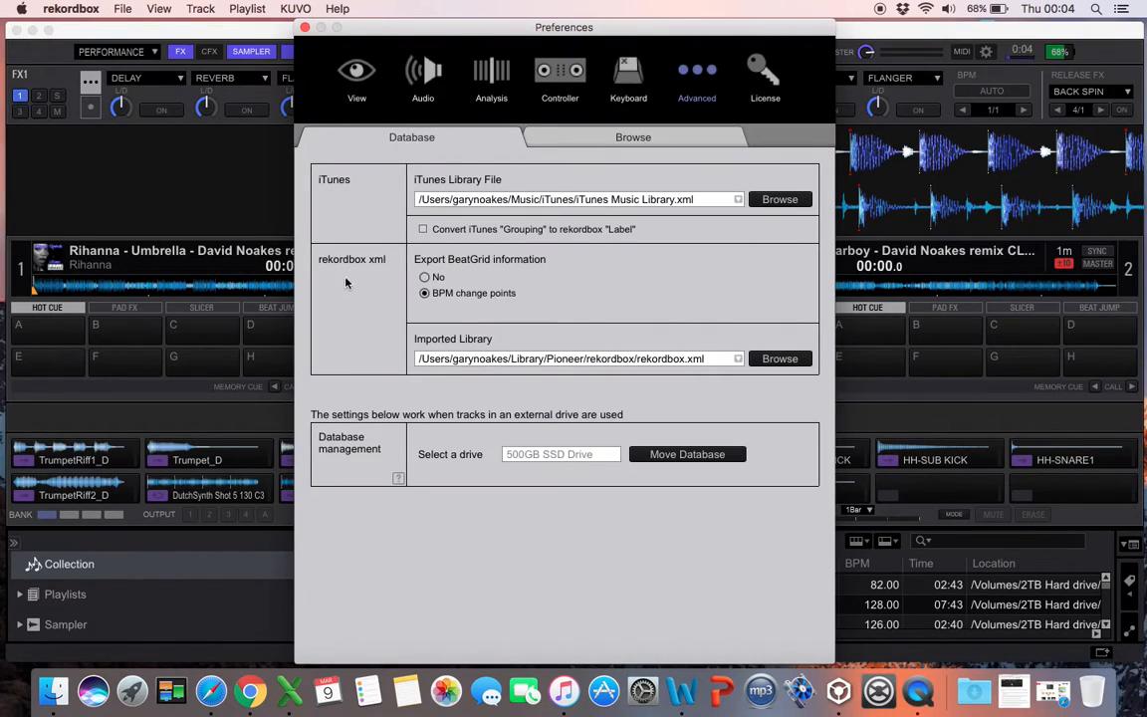
mouse_move(373, 279)
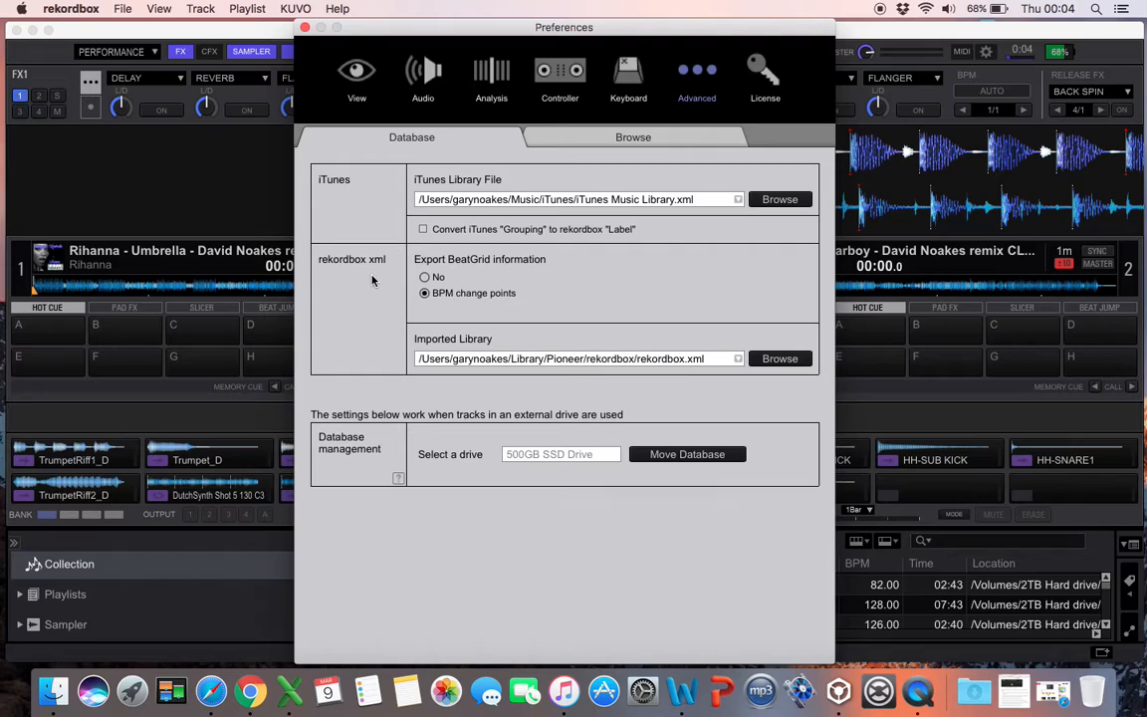
mouse_move(478, 253)
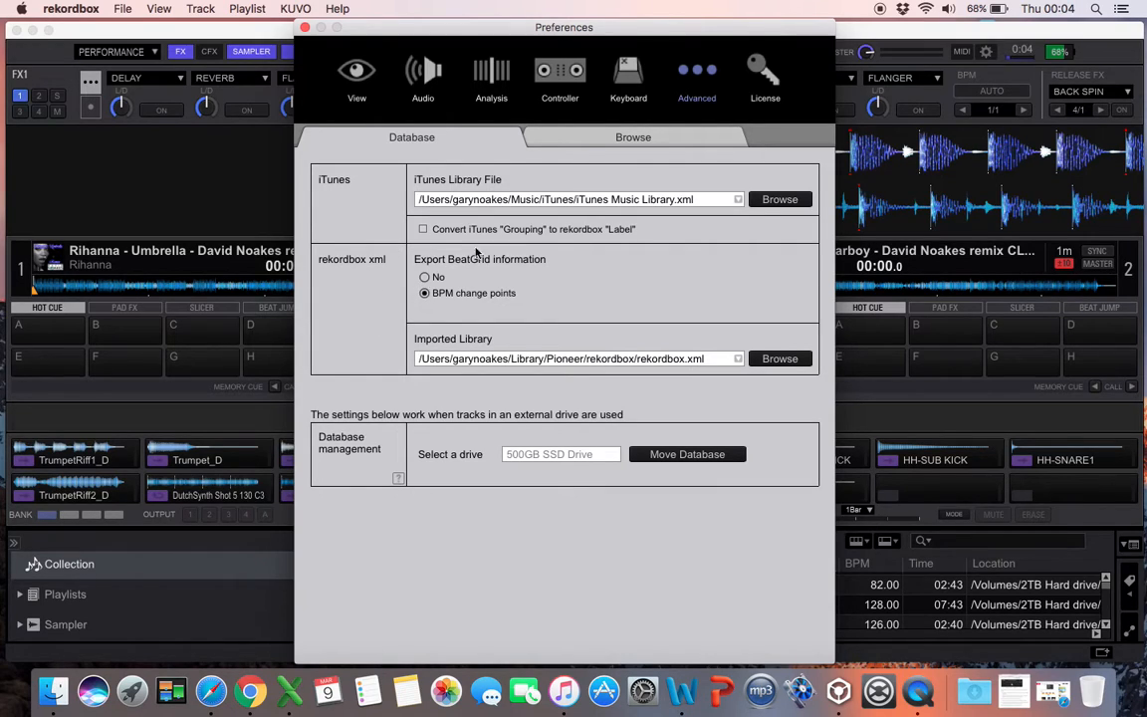
mouse_move(459, 323)
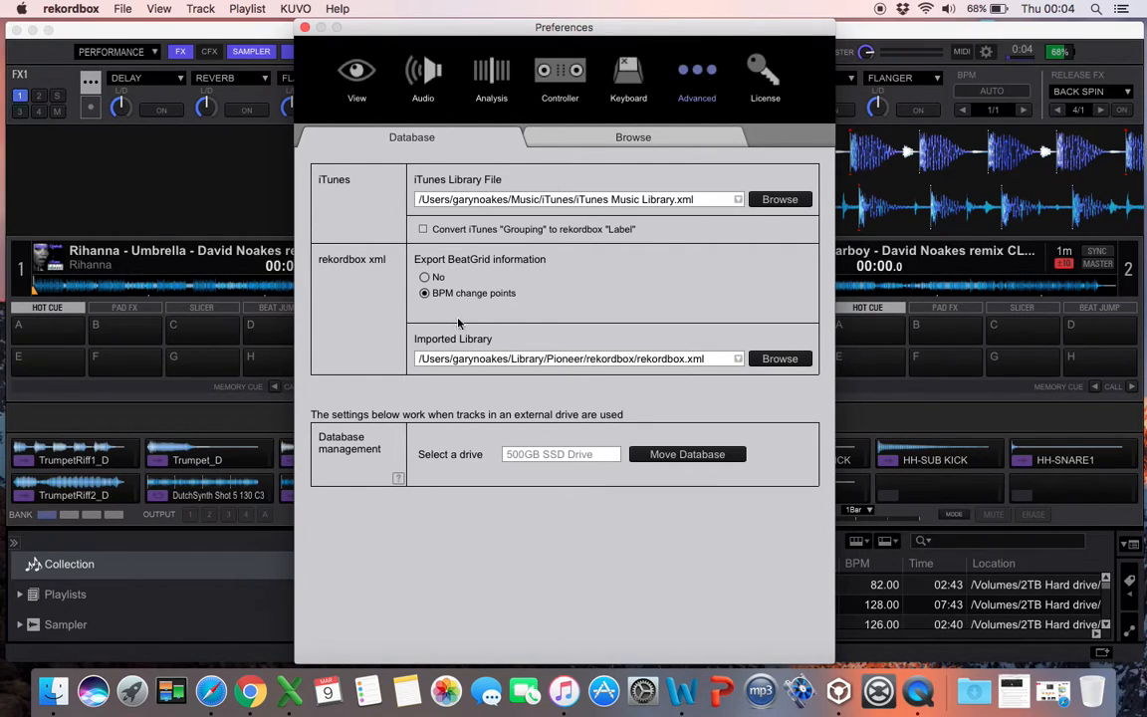
mouse_move(396, 330)
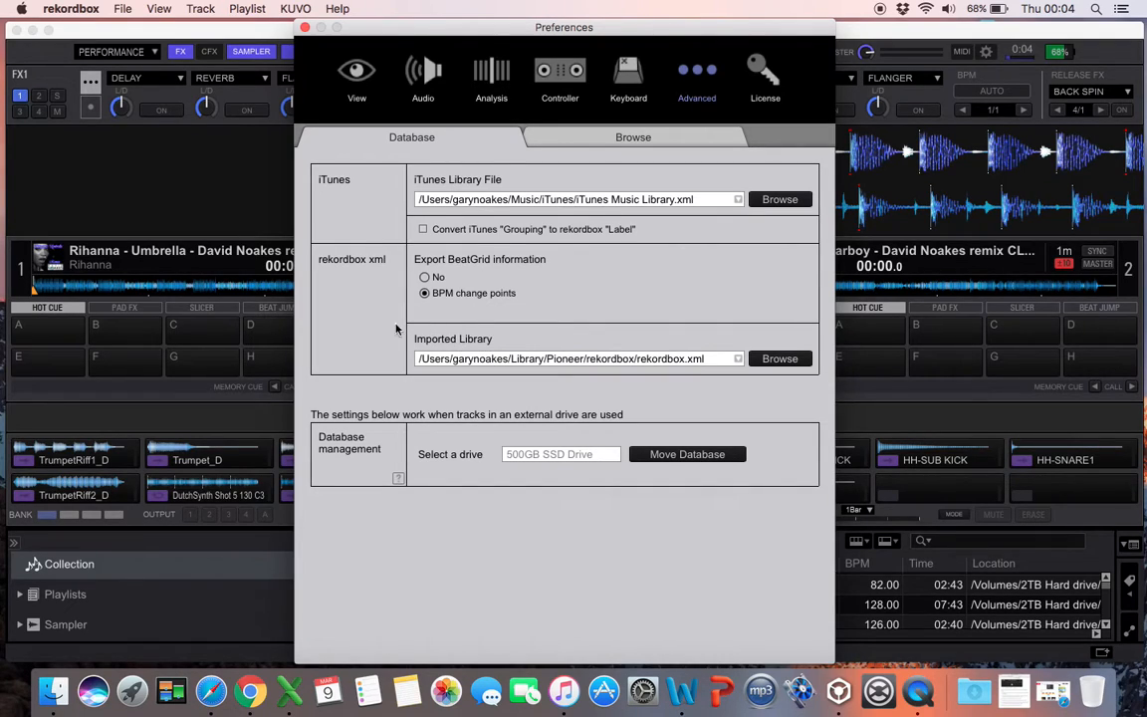
mouse_move(343, 278)
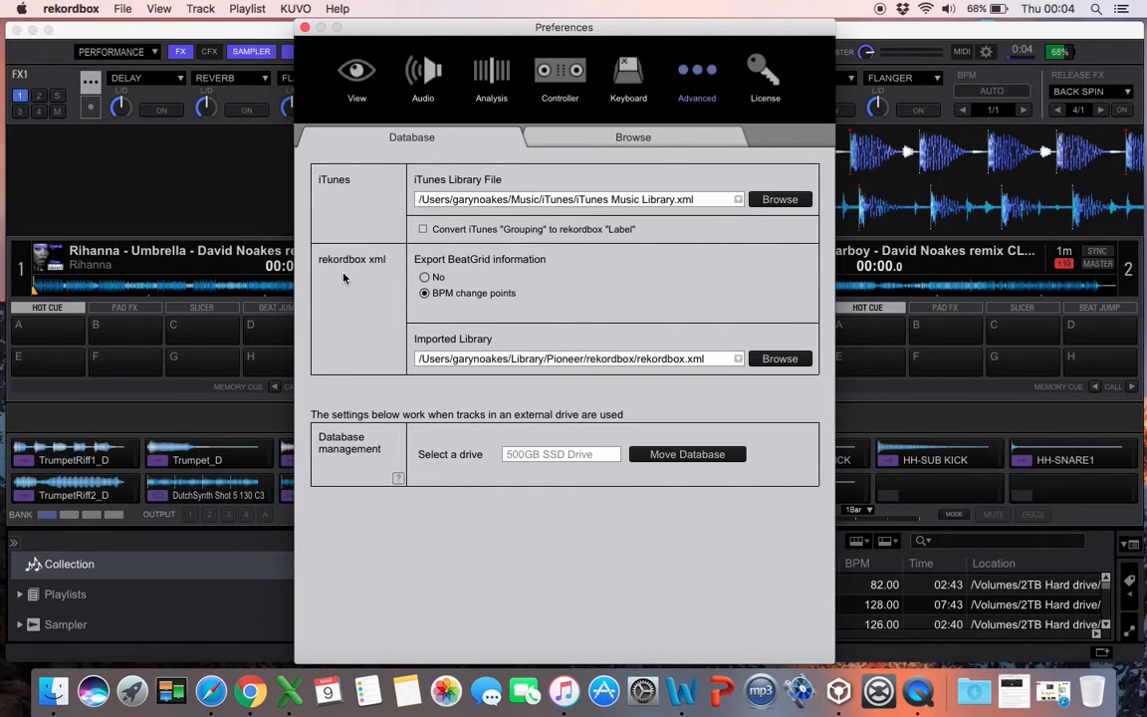
mouse_move(703, 361)
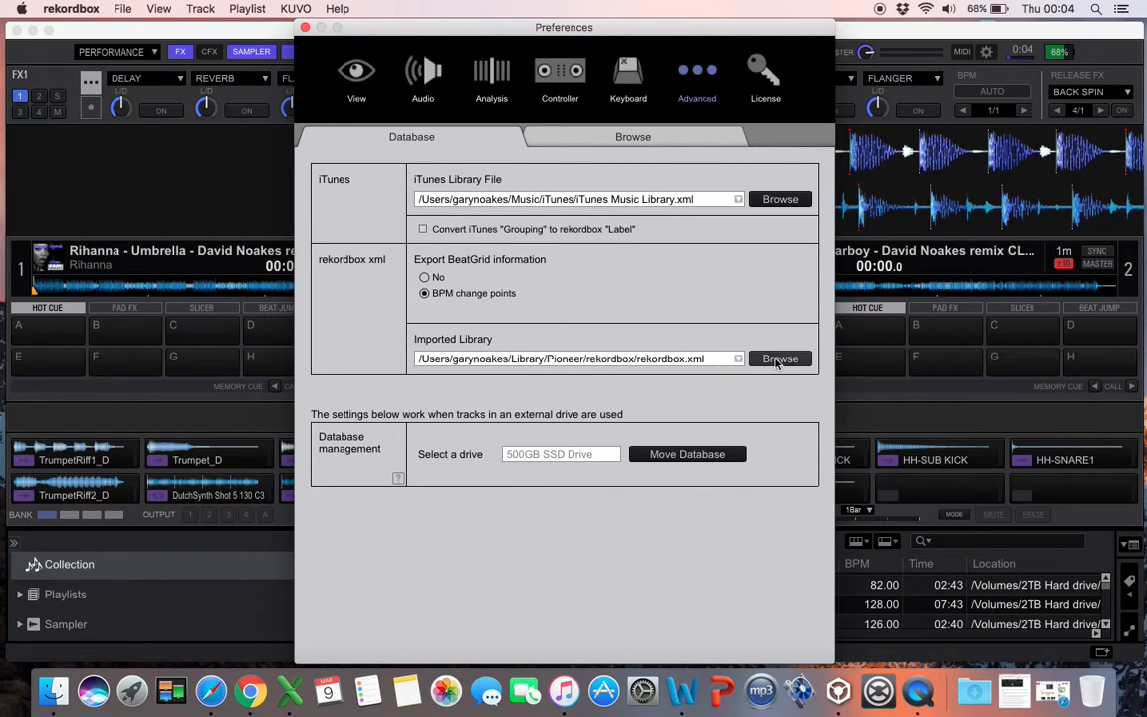
mouse_move(713, 327)
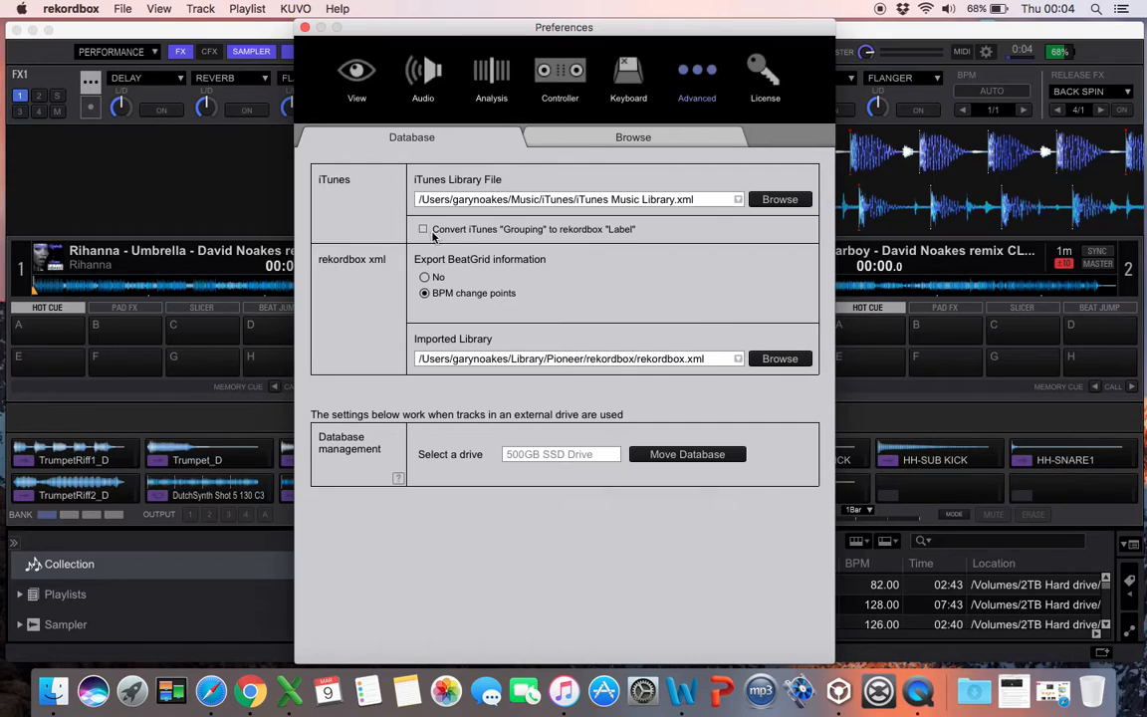
mouse_move(689, 358)
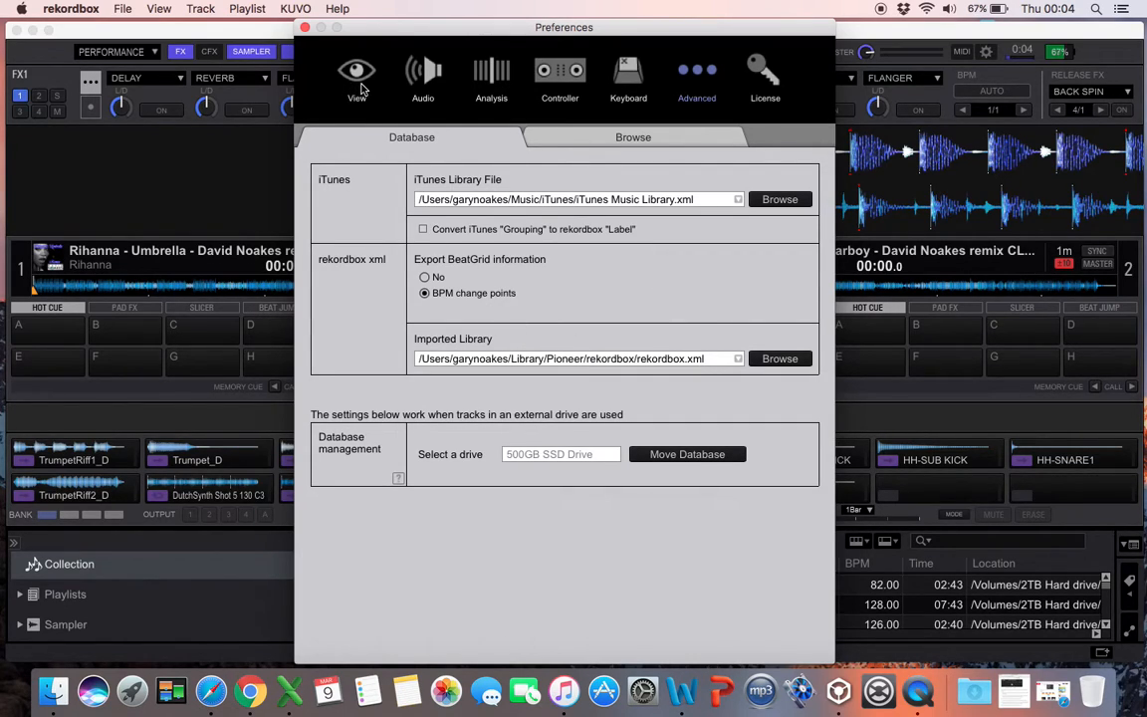
- Tick rekordbox xml under View > Layout > Tree View so it shows beside Playlists and Sampler
click(357, 78)
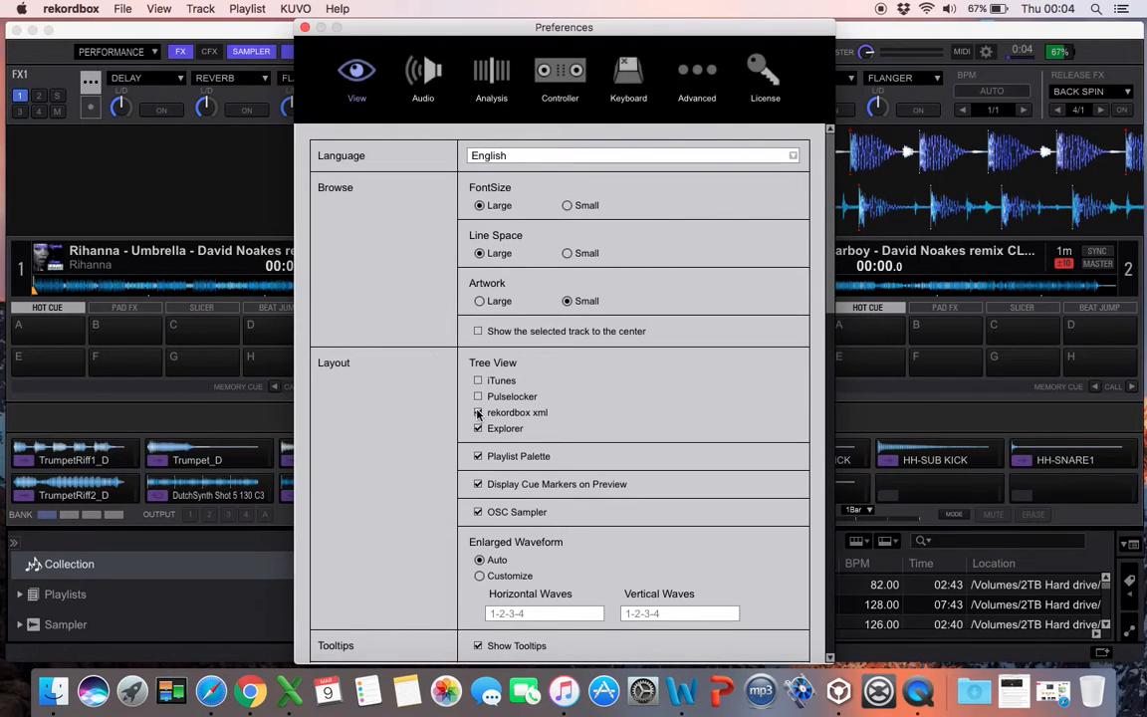
click(478, 412)
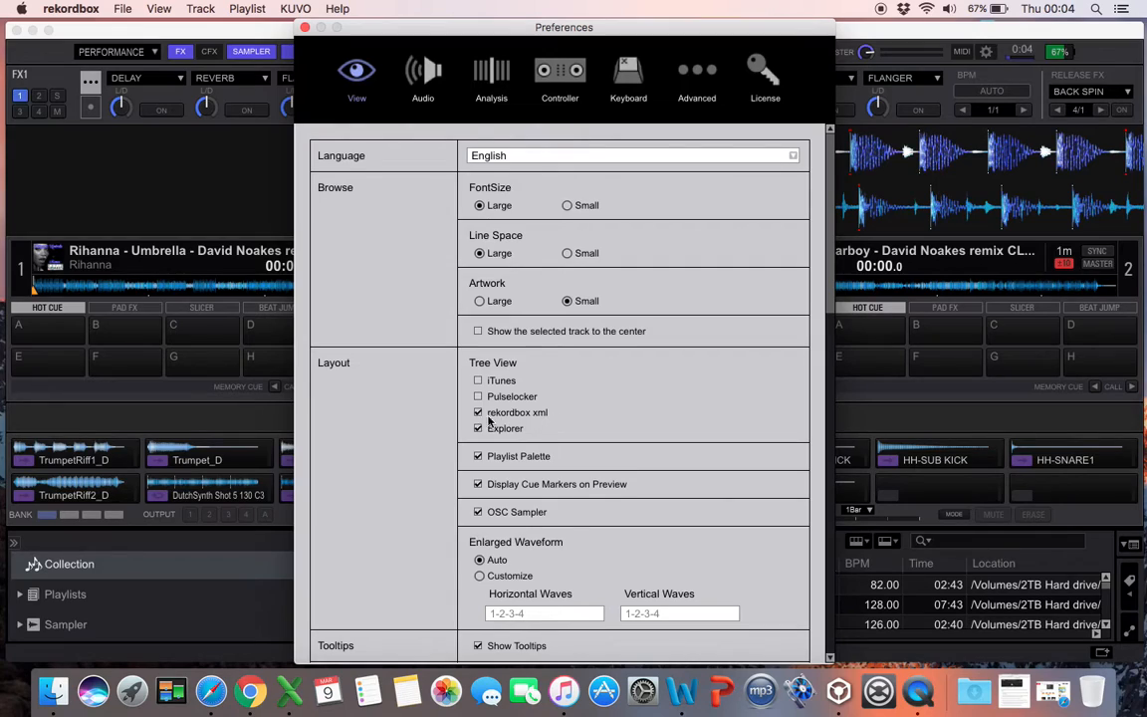
click(478, 413)
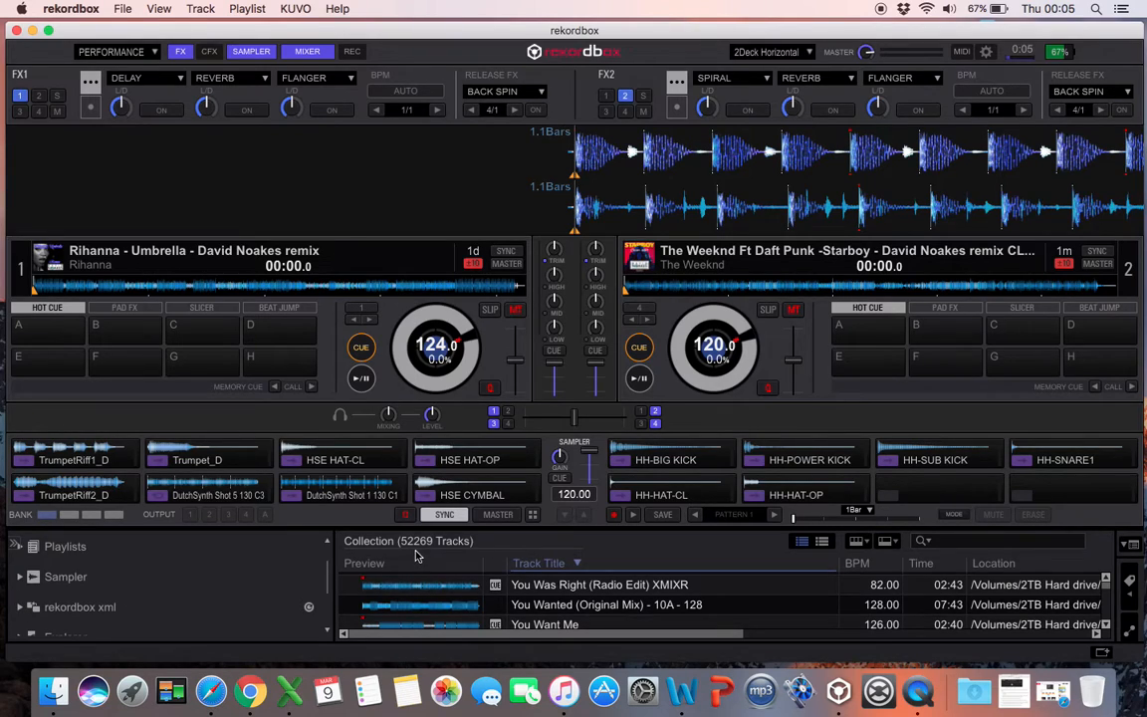
mouse_move(68, 613)
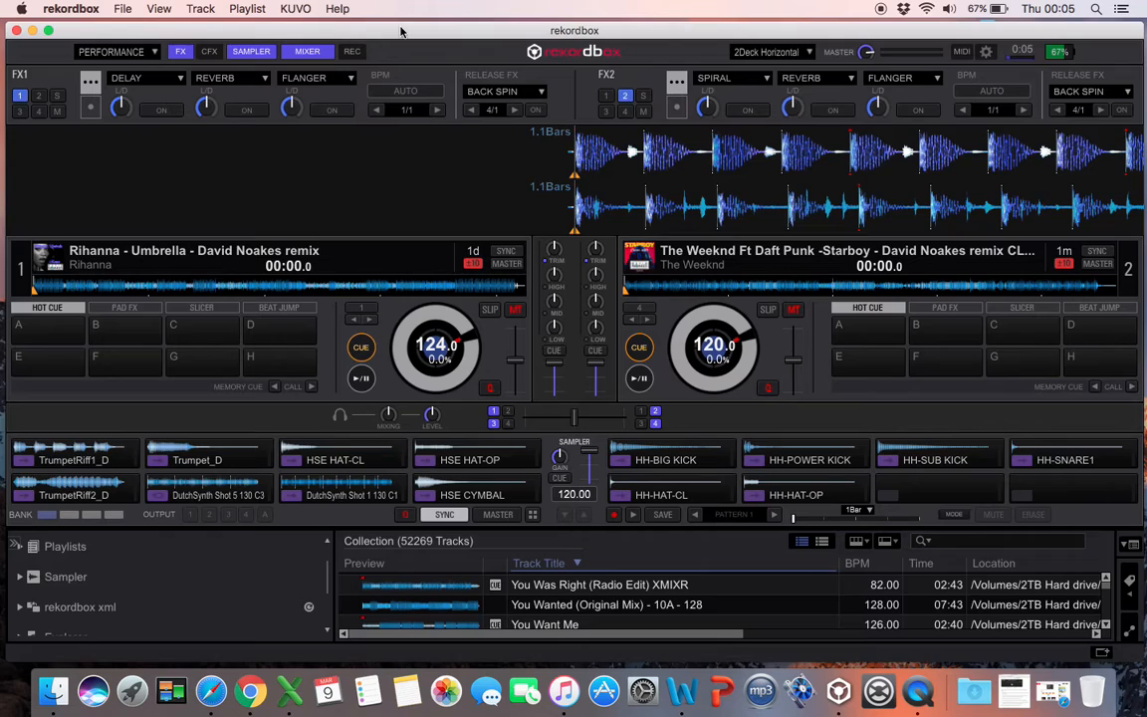
click(123, 8)
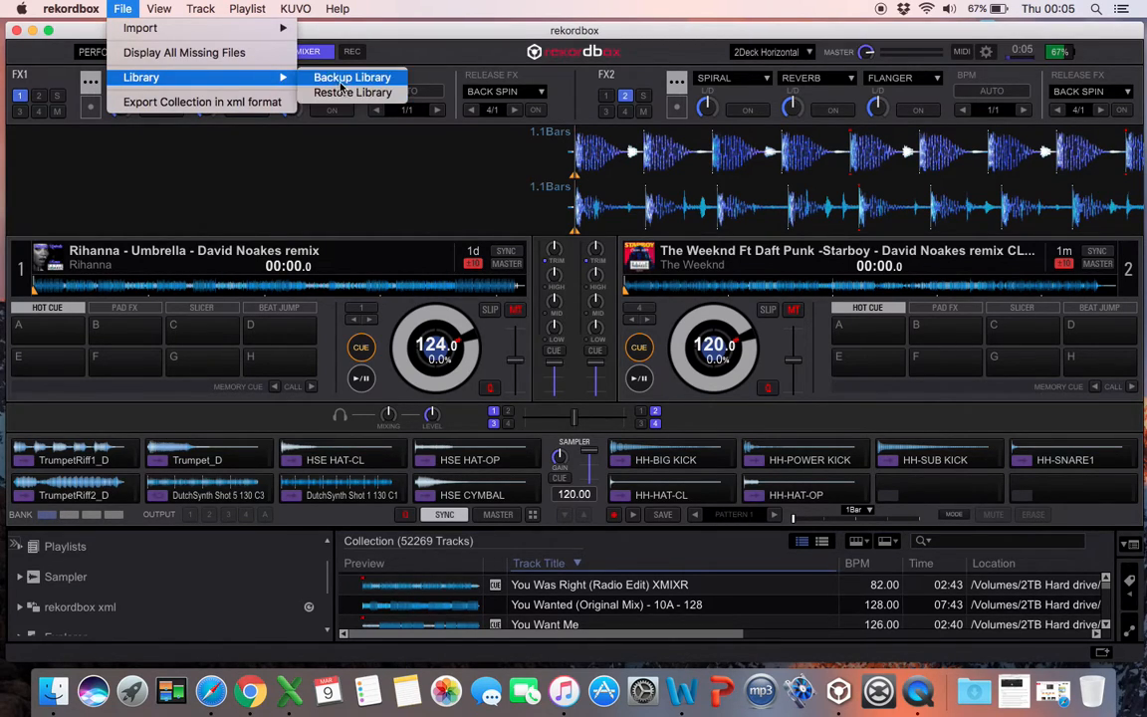
mouse_move(354, 91)
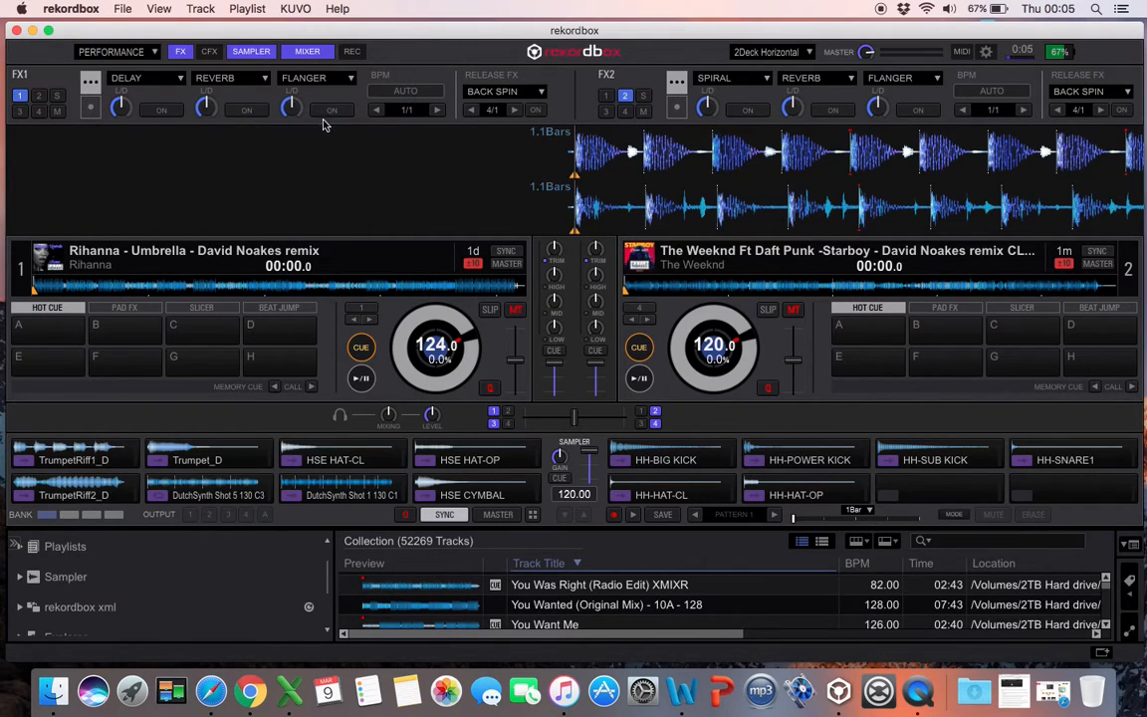
mouse_move(199, 610)
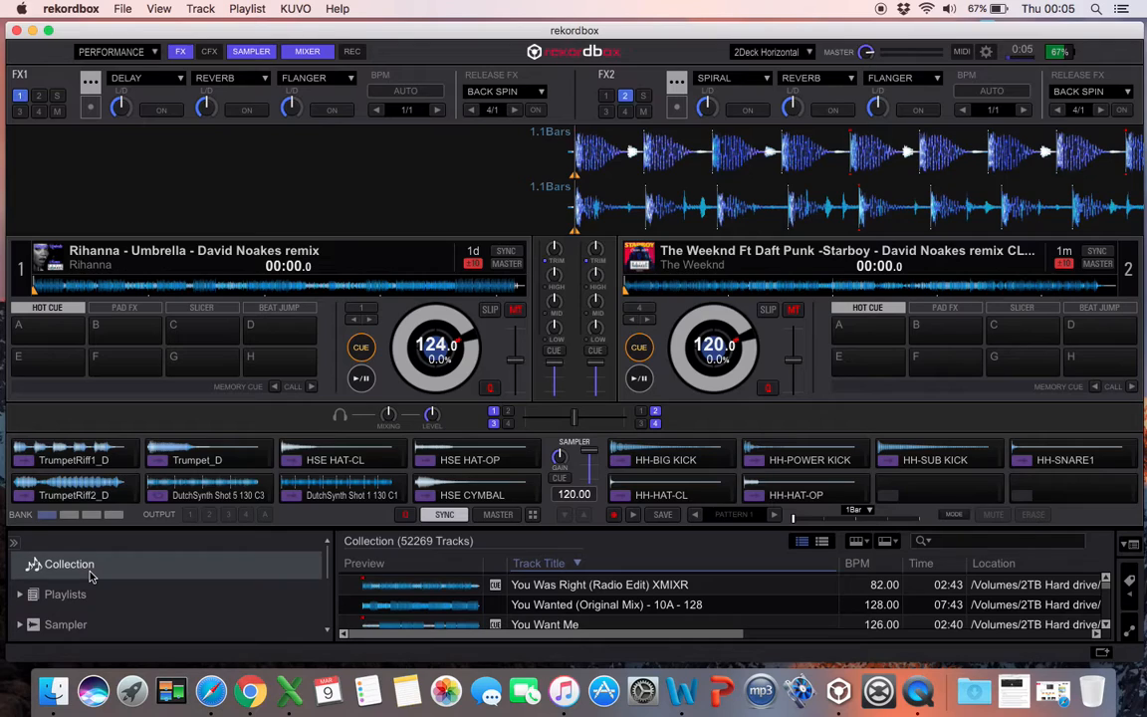
mouse_move(414, 38)
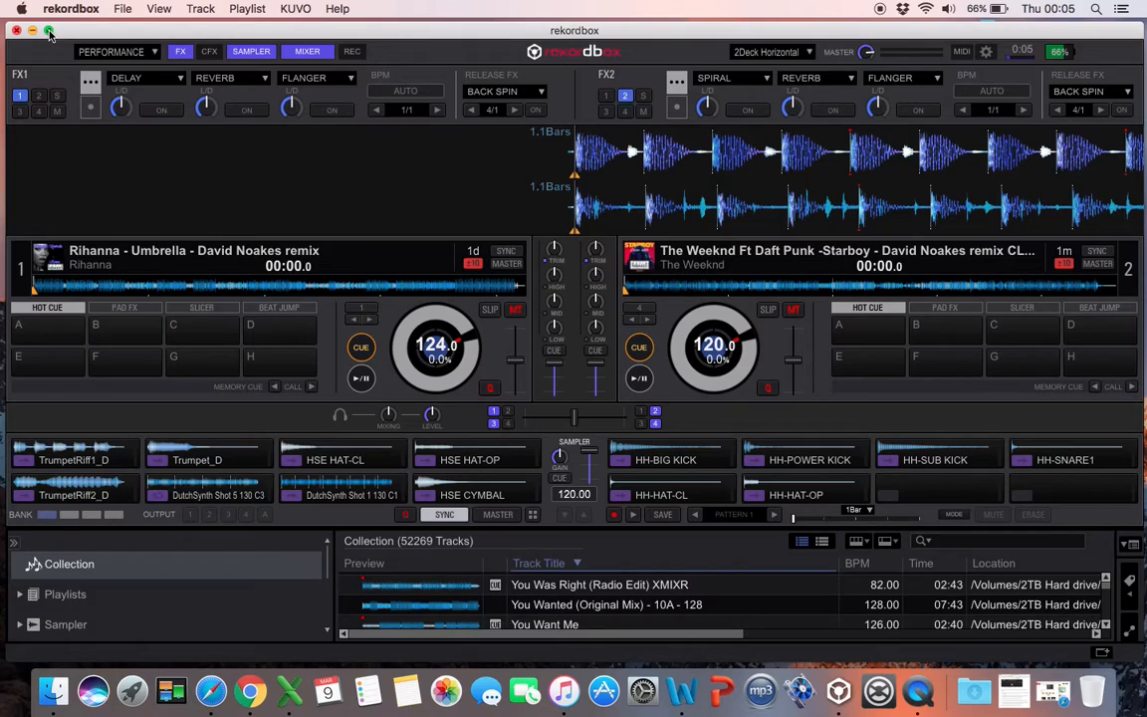
mouse_move(709, 6)
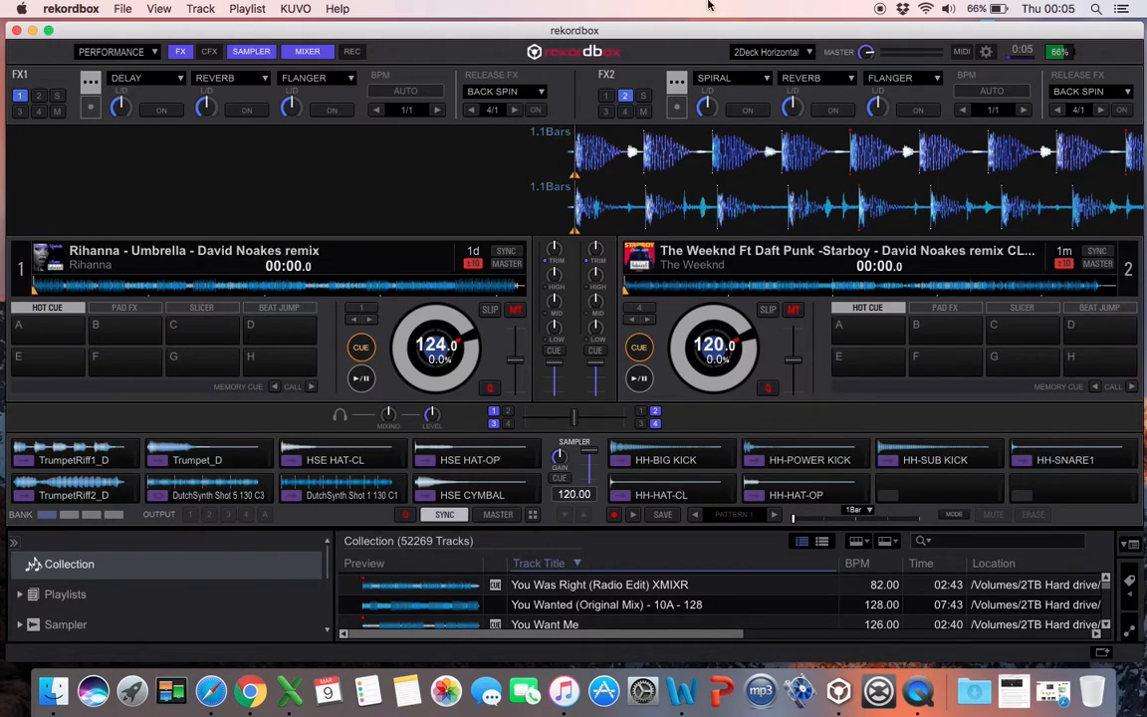